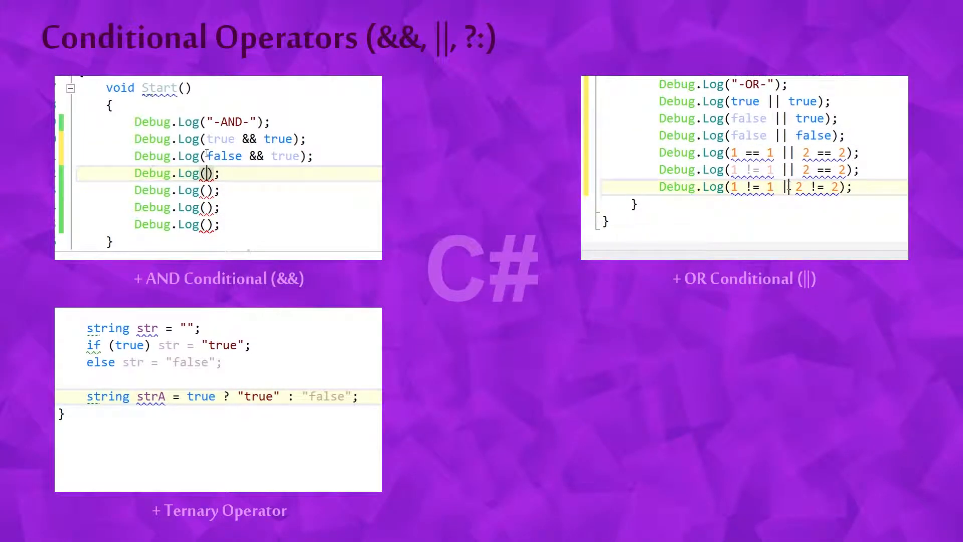
Dismiss the title slide by entering the sample text 'false && false'.
{"action": "type", "text": "false && false"}
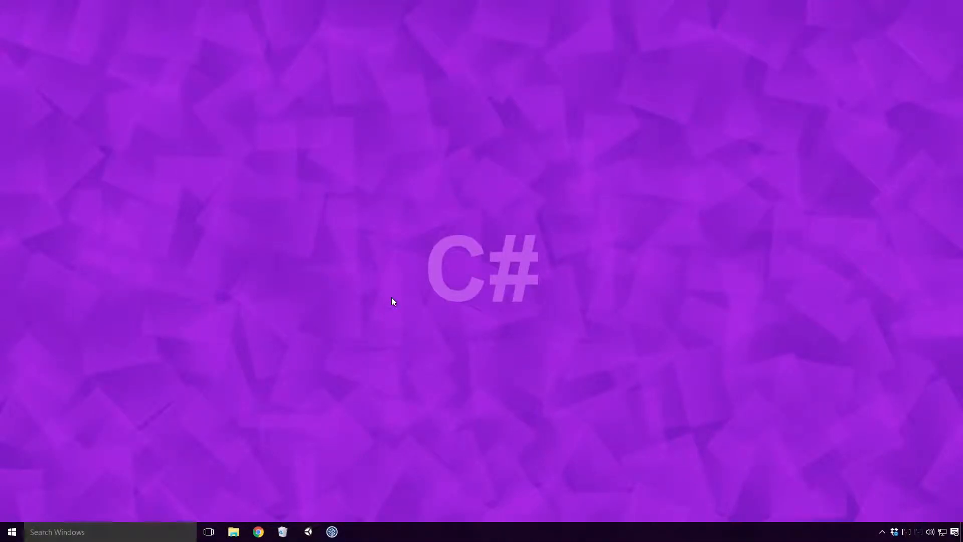
Bring up the Conditional operator article and highlight its lead sentences about logical operators.
{"action": "left_click", "coordinate": [258, 532]}
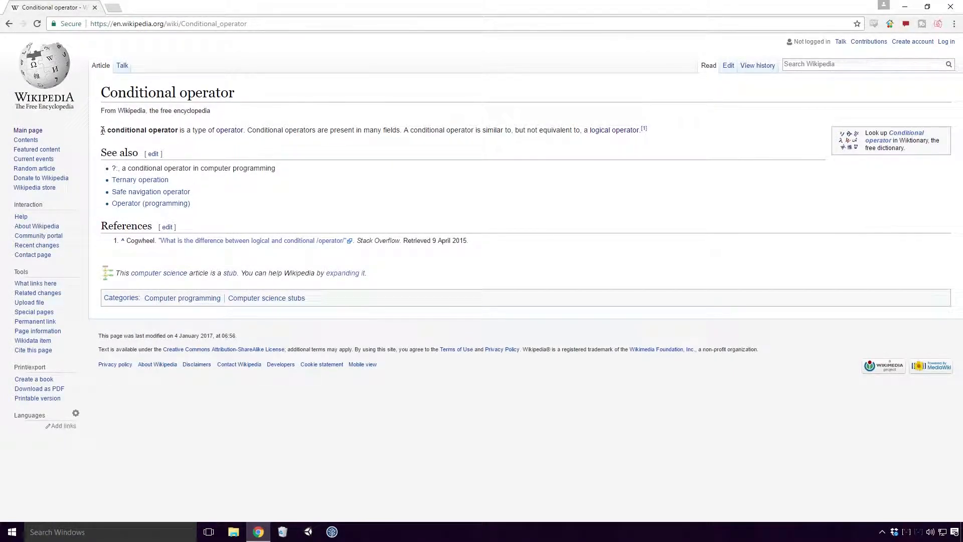
{"action": "left_click_drag", "start_coordinate": [101, 129], "coordinate": [245, 129]}
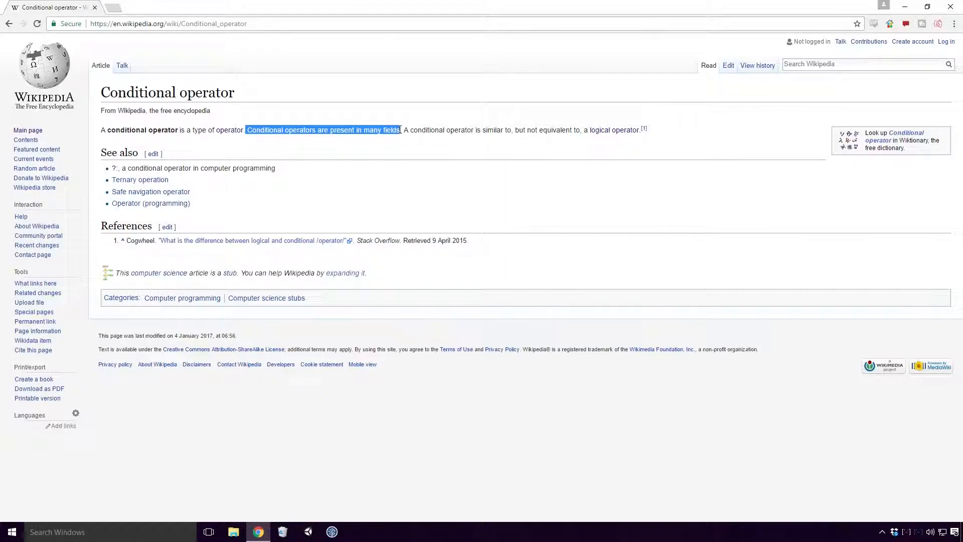
{"action": "left_click_drag", "start_coordinate": [405, 129], "coordinate": [530, 129]}
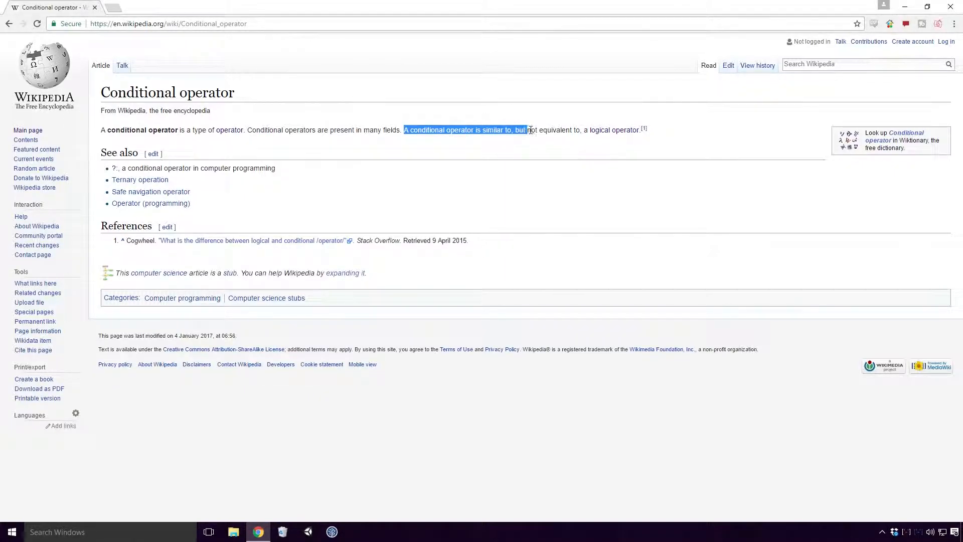
{"action": "left_click_drag", "start_coordinate": [528, 130], "coordinate": [639, 129]}
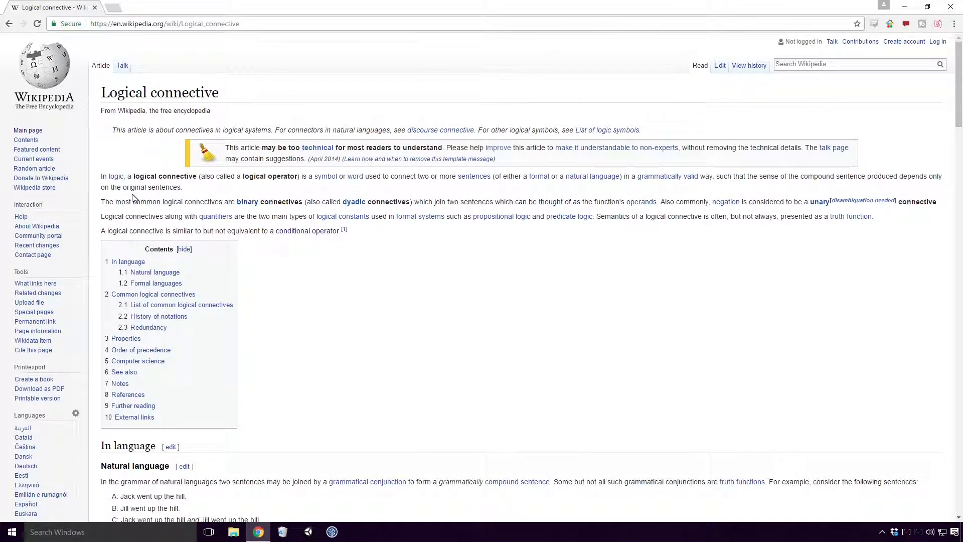
{"action": "left_click_drag", "start_coordinate": [125, 175], "coordinate": [230, 175]}
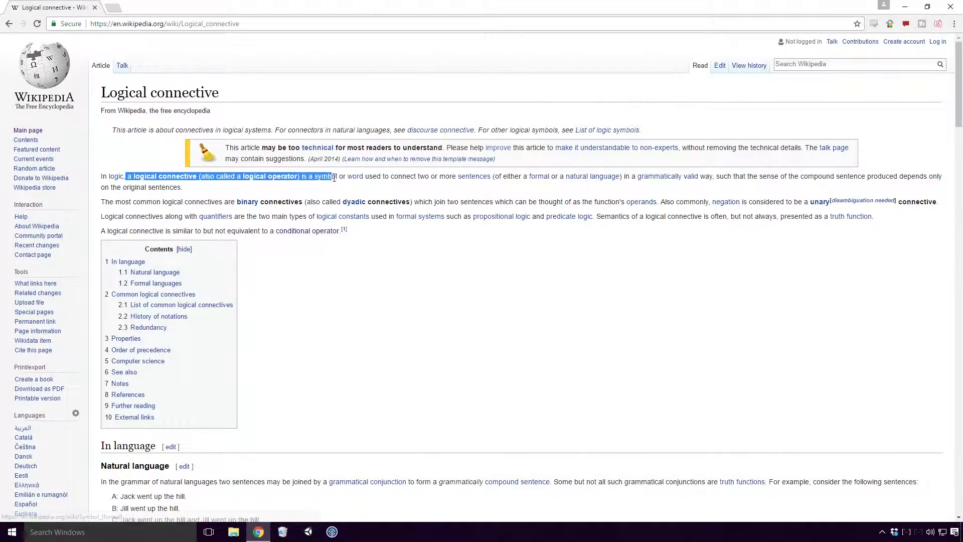
{"action": "left_click_drag", "start_coordinate": [330, 177], "coordinate": [438, 177]}
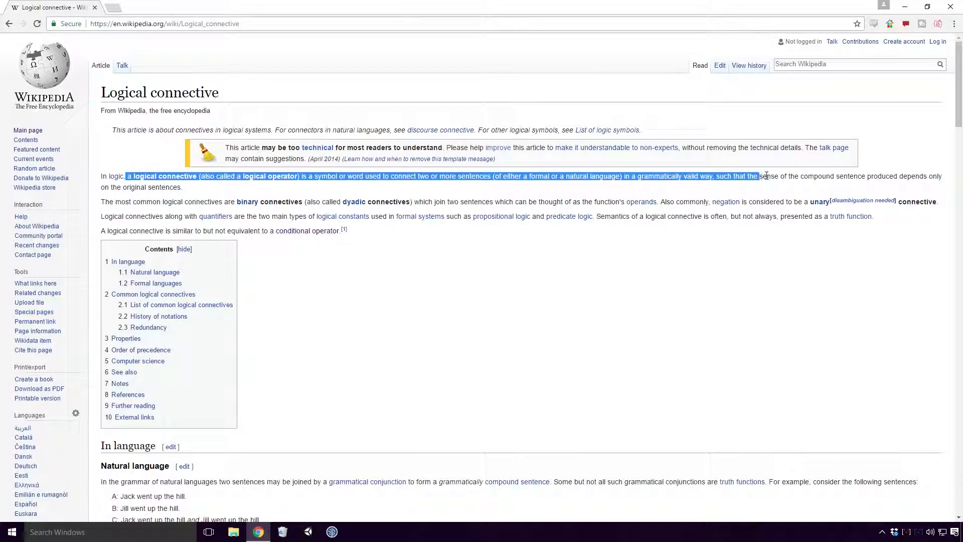
{"action": "left_click_drag", "start_coordinate": [759, 176], "coordinate": [900, 176]}
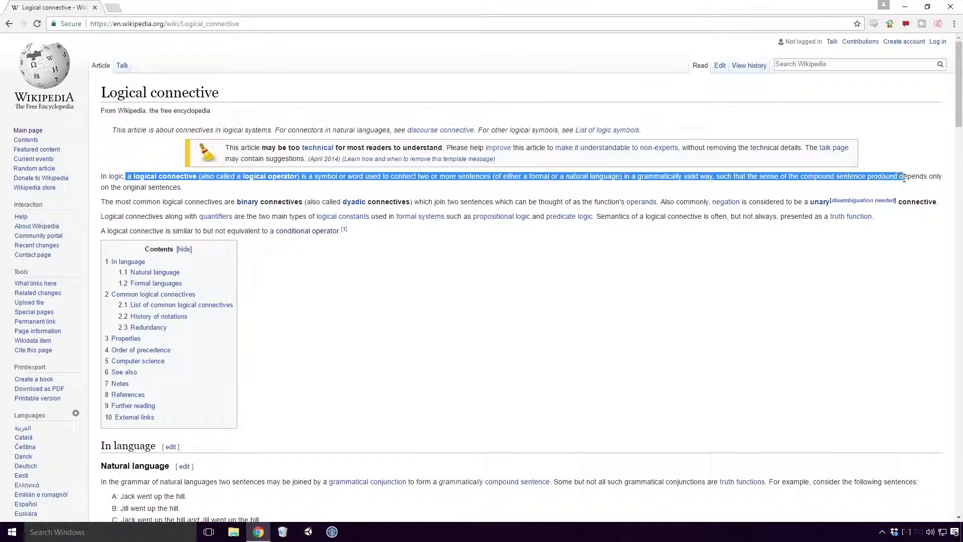
{"action": "left_click_drag", "start_coordinate": [903, 176], "coordinate": [182, 186]}
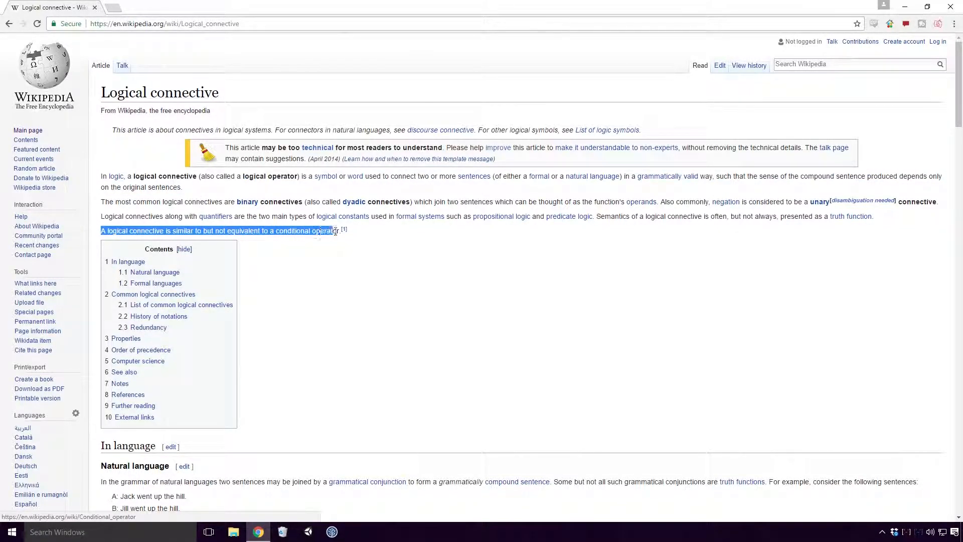
{"action": "scroll", "scroll_direction": "down", "scroll_amount": 3}
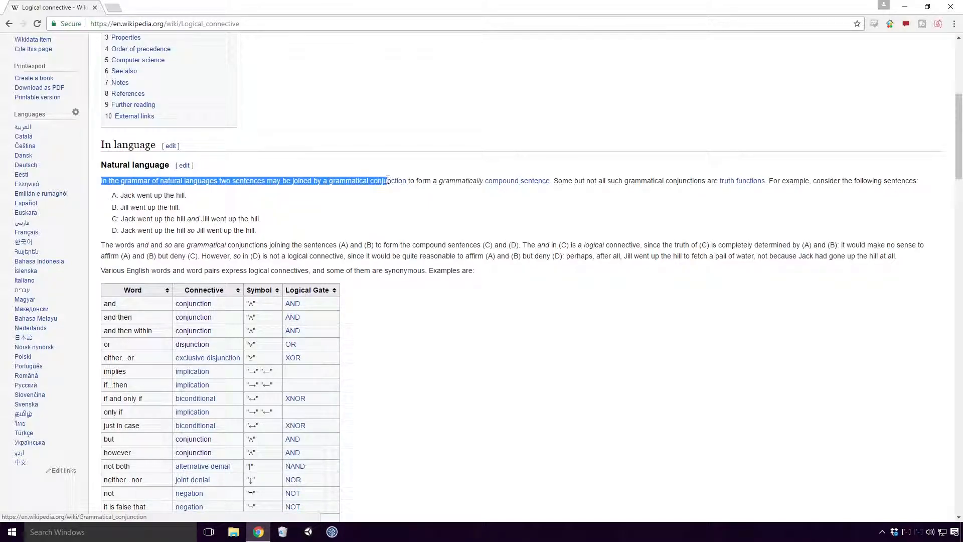
{"action": "left_click_drag", "start_coordinate": [387, 181], "coordinate": [475, 181]}
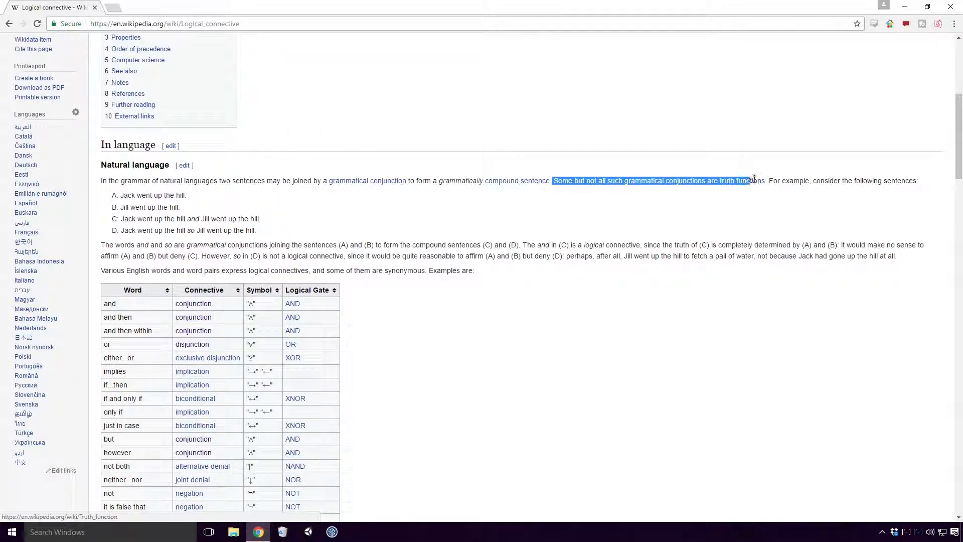
{"action": "mouse_move", "coordinate": [765, 183]}
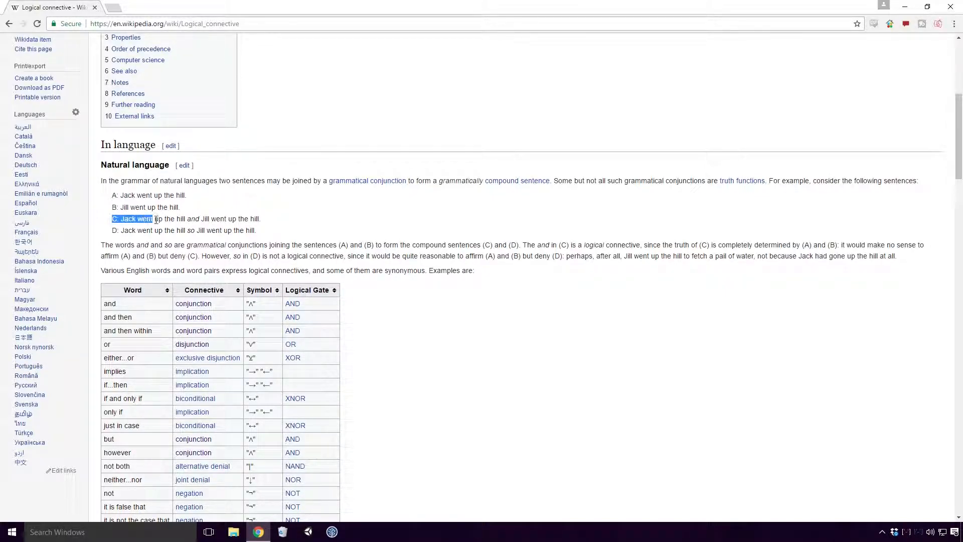
{"action": "left_click_drag", "start_coordinate": [153, 218], "coordinate": [260, 218]}
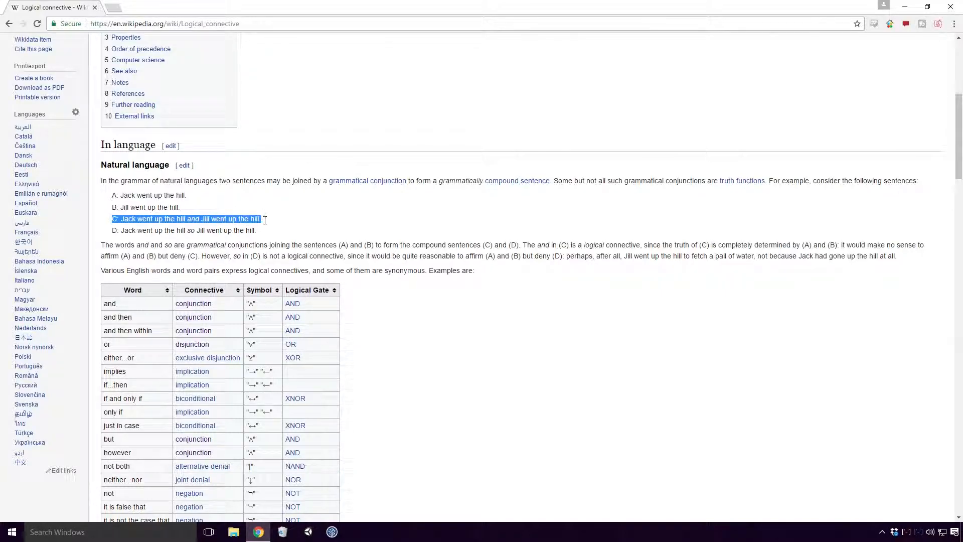
{"action": "left_click", "coordinate": [119, 244]}
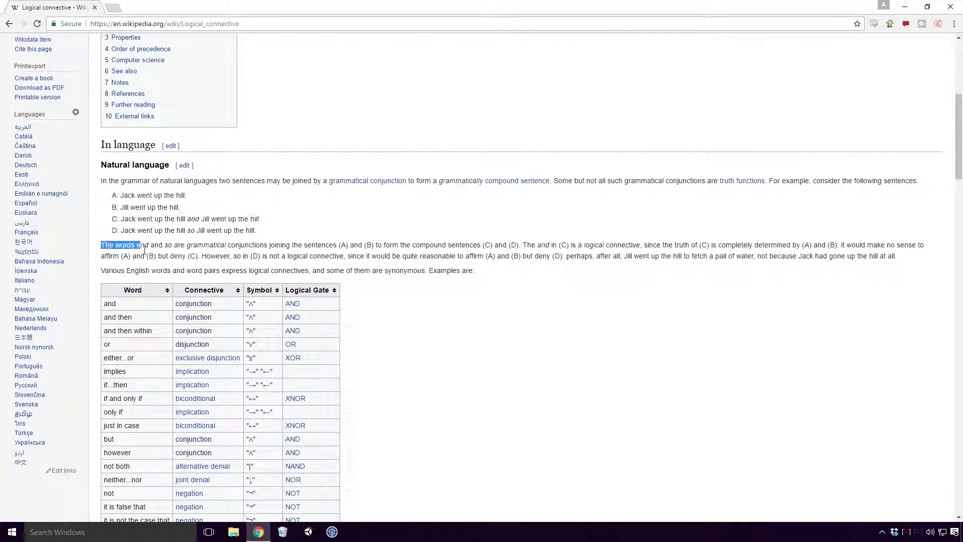
{"action": "left_click_drag", "start_coordinate": [140, 245], "coordinate": [226, 245]}
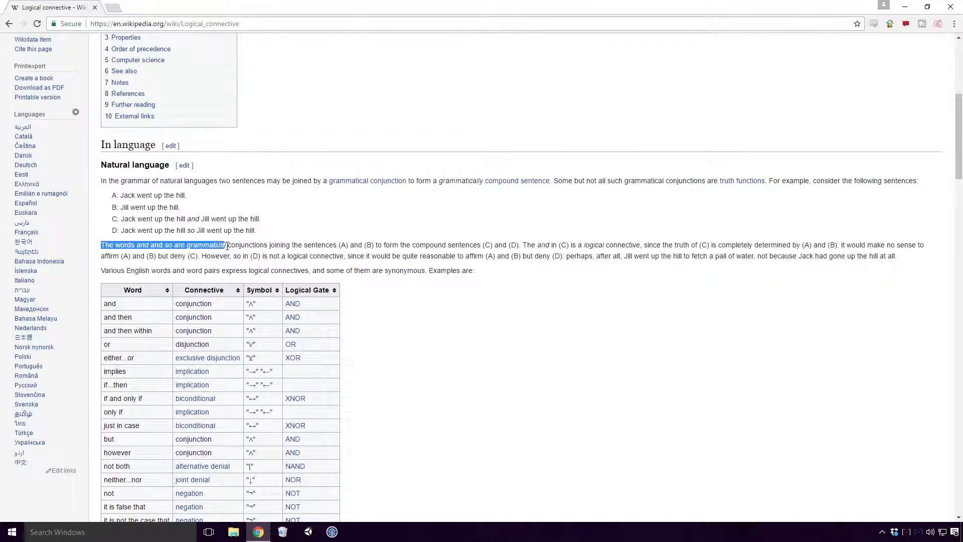
{"action": "left_click_drag", "start_coordinate": [226, 245], "coordinate": [335, 245]}
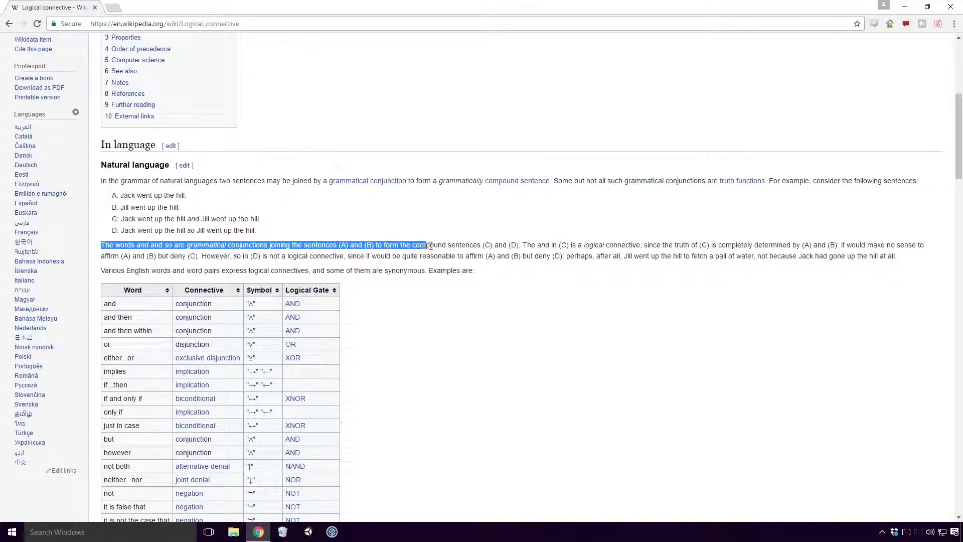
{"action": "left_click_drag", "start_coordinate": [426, 245], "coordinate": [519, 245]}
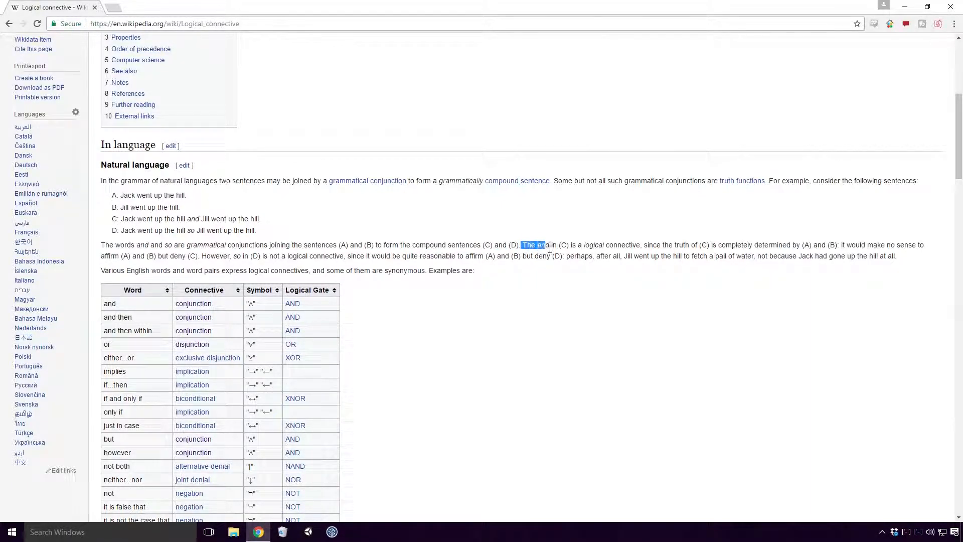
{"action": "left_click_drag", "start_coordinate": [546, 244], "coordinate": [652, 245]}
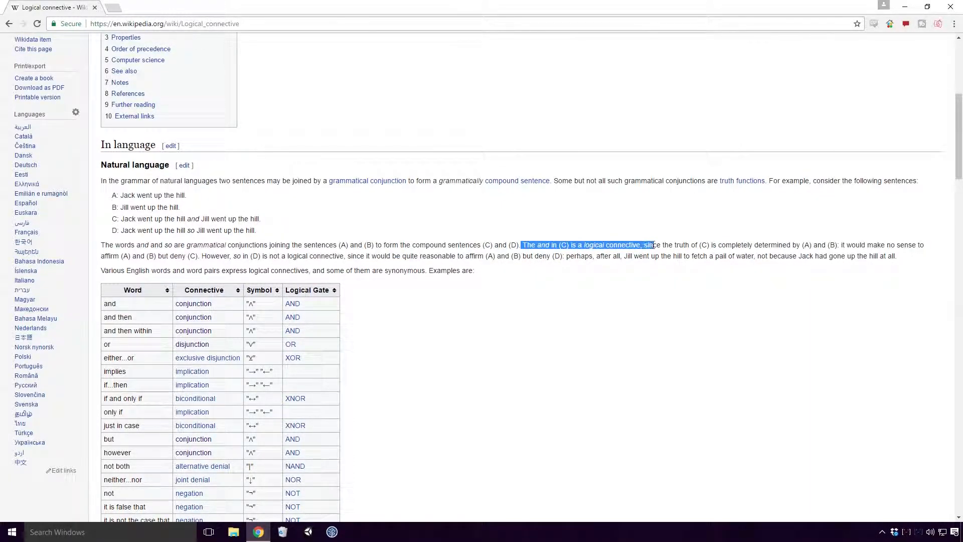
{"action": "left_click_drag", "start_coordinate": [651, 245], "coordinate": [763, 245]}
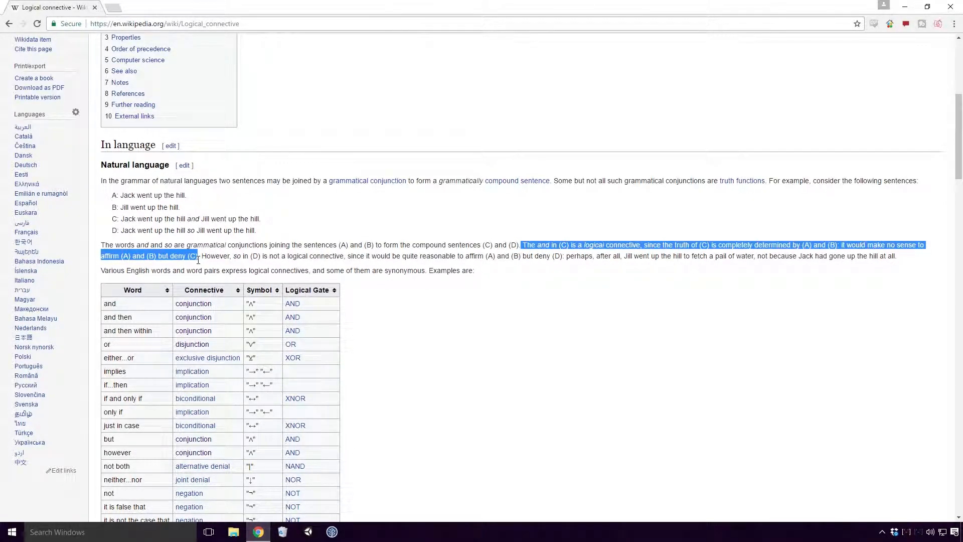
{"action": "left_click", "coordinate": [197, 260]}
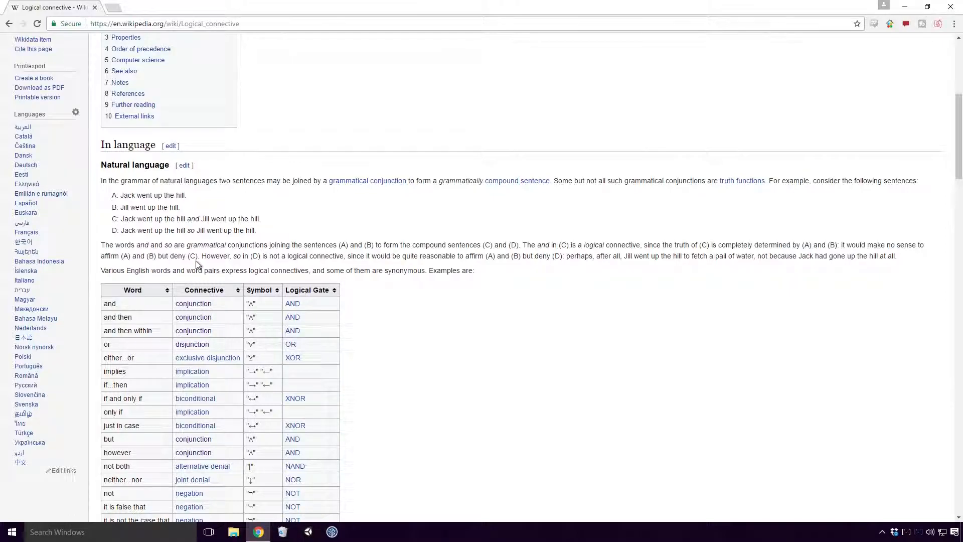
{"action": "scroll", "scroll_direction": "down", "scroll_amount": 3}
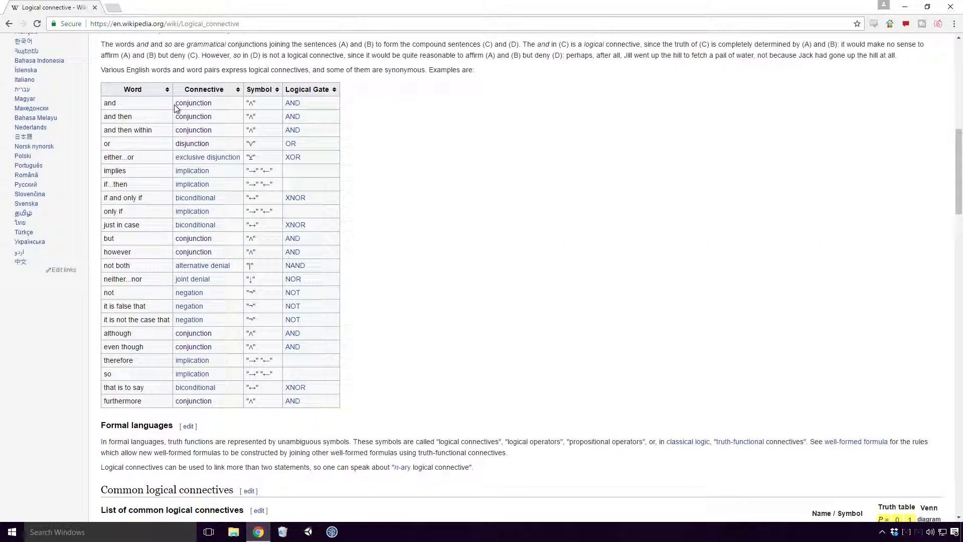
{"action": "double_click", "coordinate": [193, 102]}
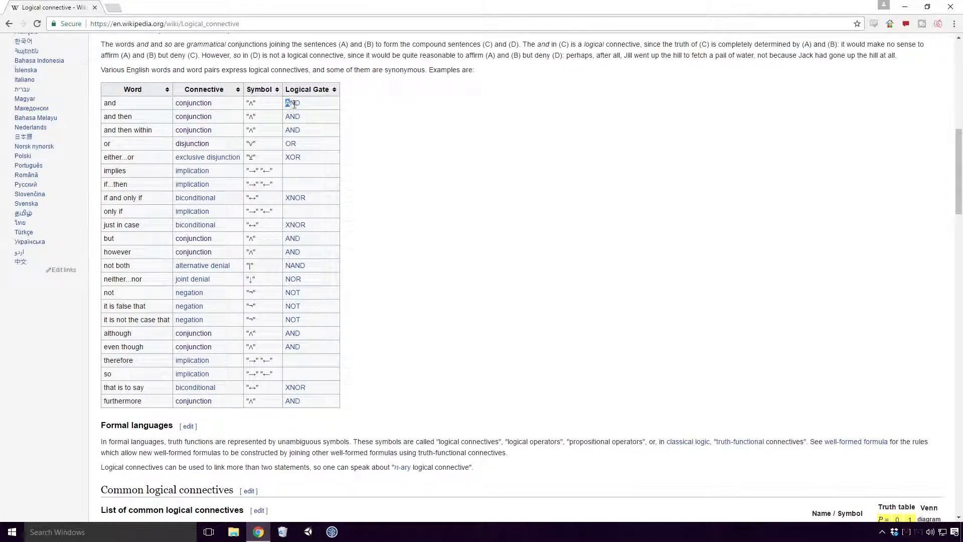
{"action": "mouse_move", "coordinate": [293, 102]}
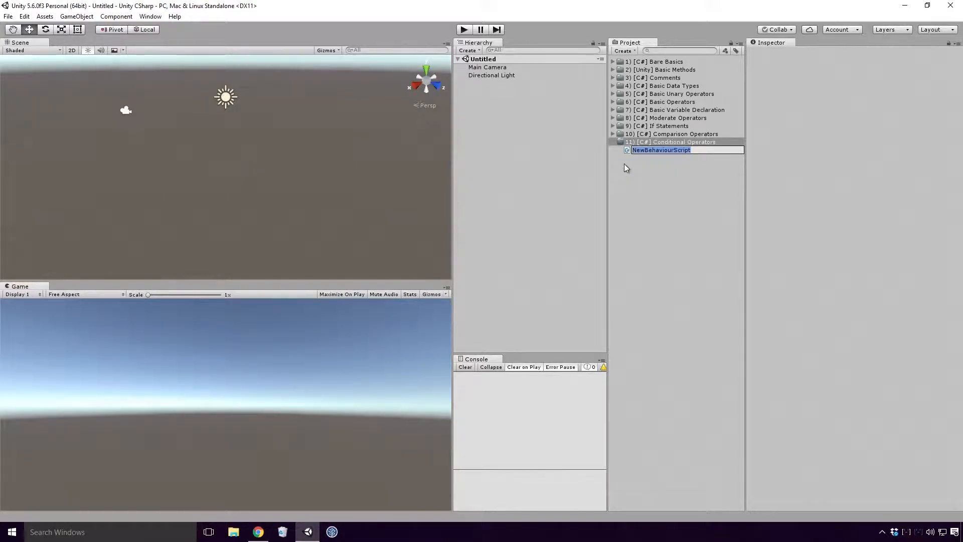
Name the new C# script 'Tutorial11'.
{"action": "type", "text": "Tu"}
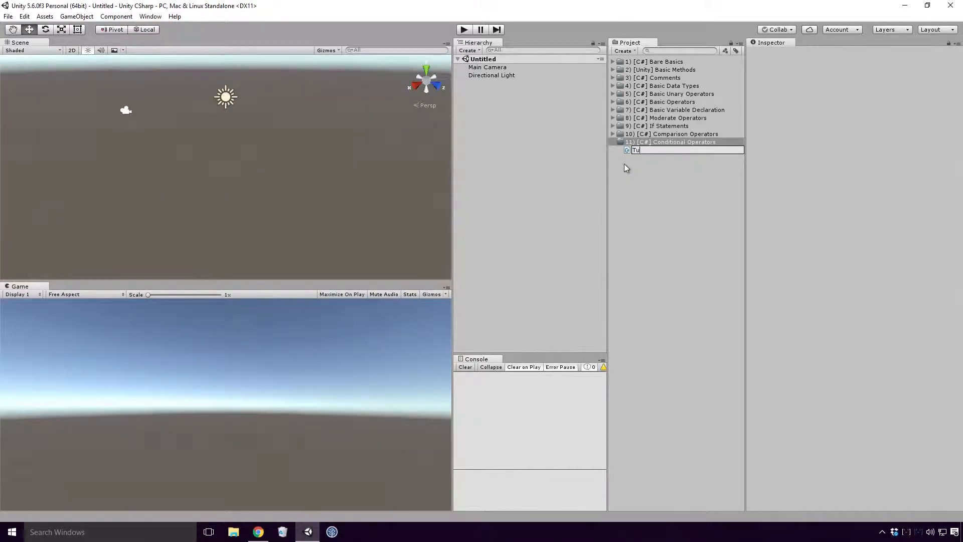
{"action": "type", "text": "torial"}
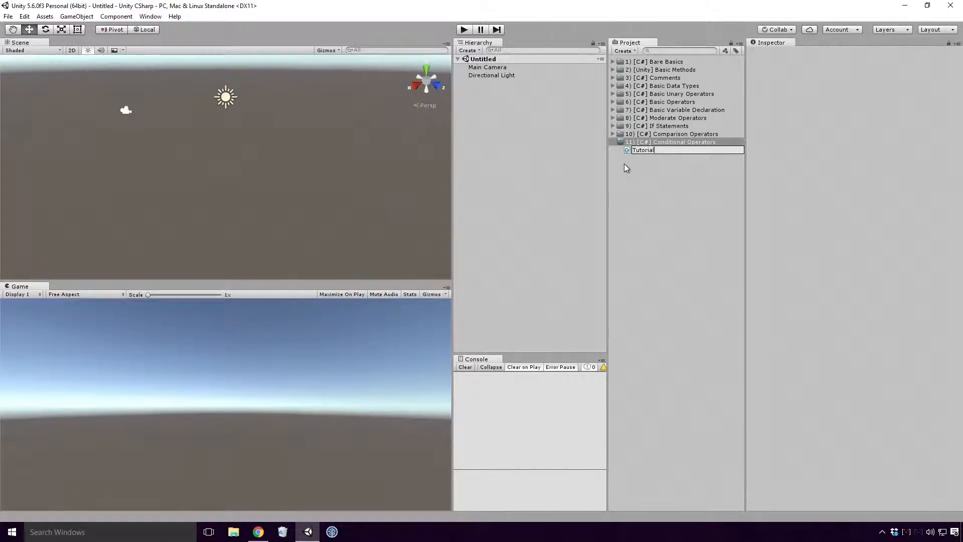
{"action": "type", "text": "11"}
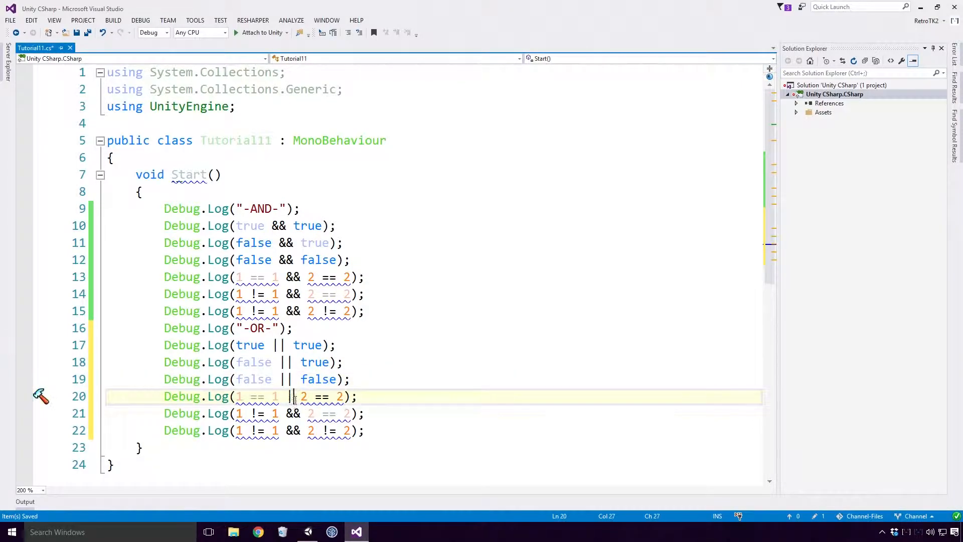
Join the comparison lines under -OR- with || instead of &&.
{"action": "type", "text": "||"}
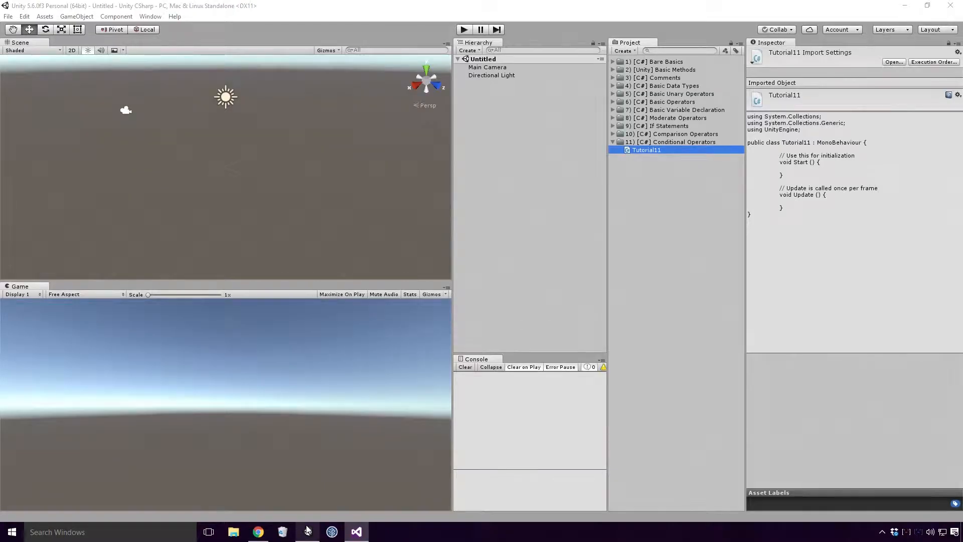
Select Main Camera and play the scene so the AND/OR results log to the console.
{"action": "left_click", "coordinate": [488, 67]}
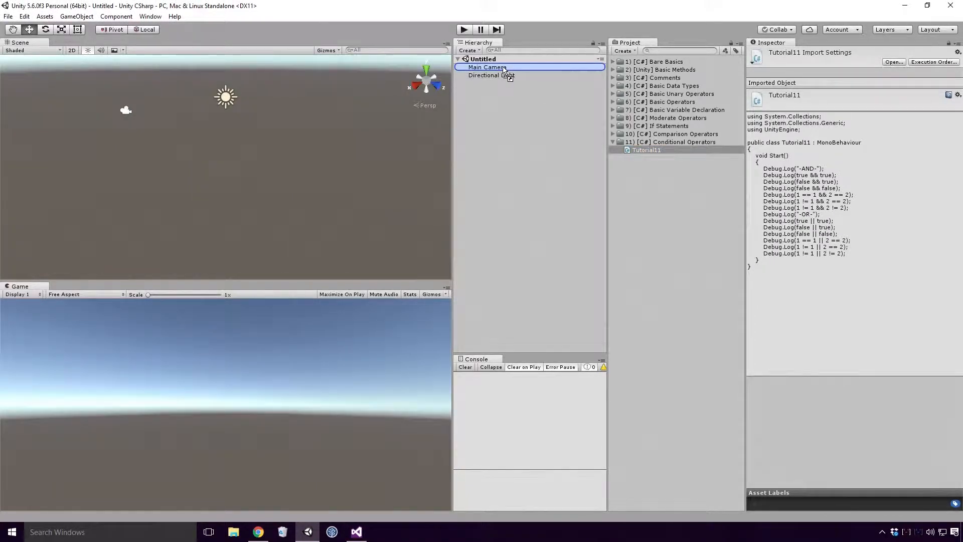
{"action": "left_click", "coordinate": [482, 58]}
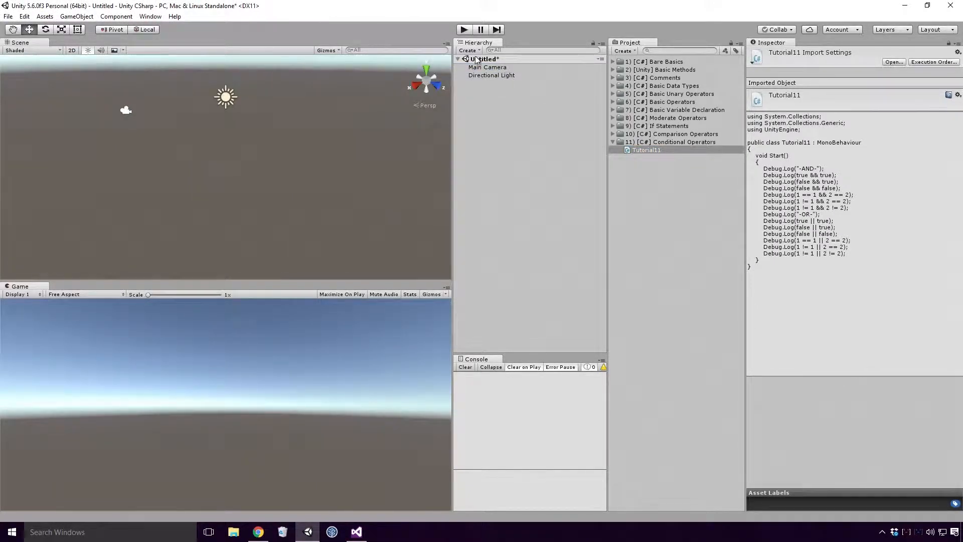
{"action": "left_click", "coordinate": [463, 30]}
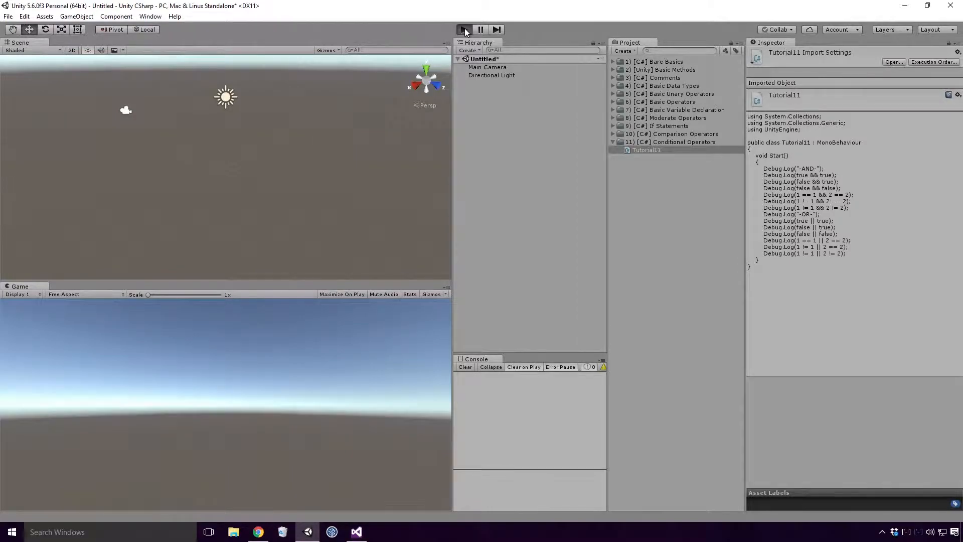
{"action": "left_click", "coordinate": [464, 29]}
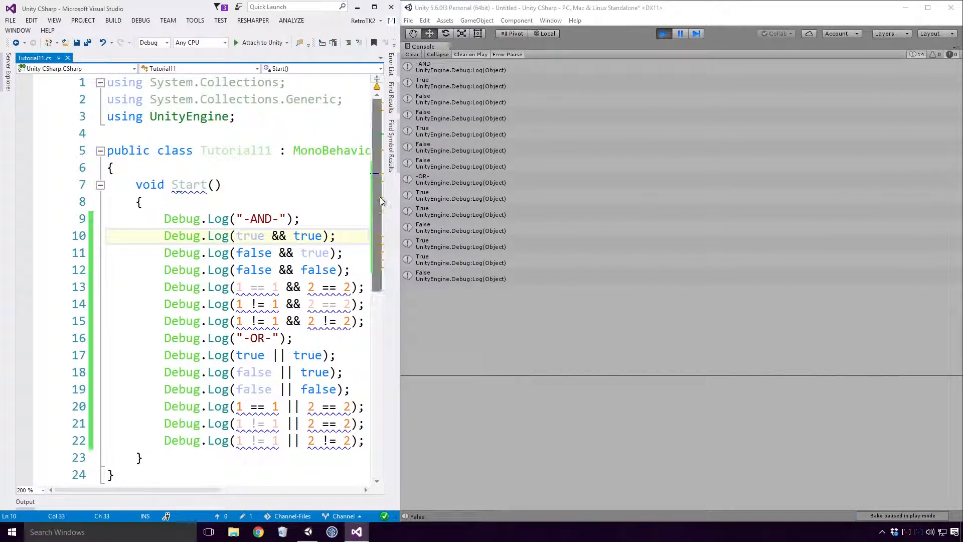
Select three False/True console entries and read which Tutorial11.cs line logged each.
{"action": "left_click", "coordinate": [455, 83]}
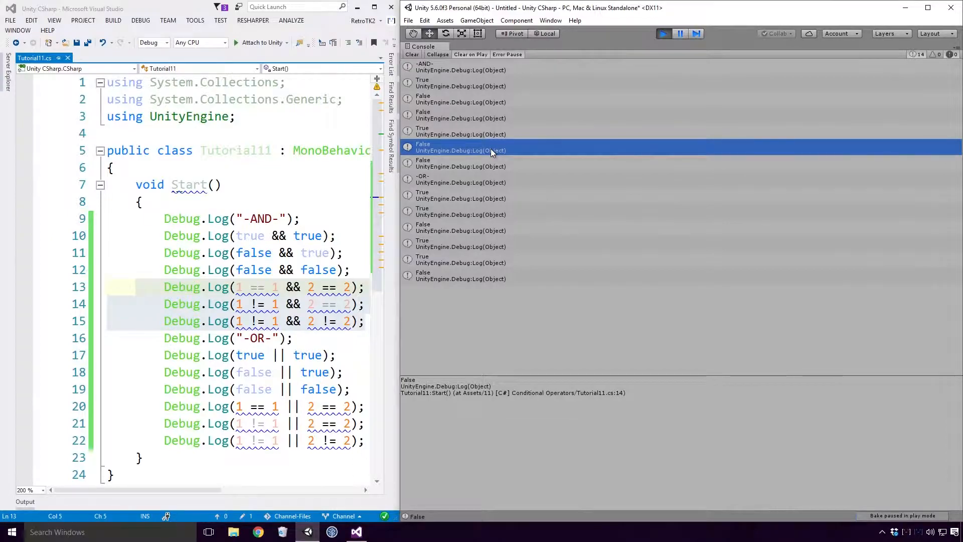
{"action": "left_click", "coordinate": [457, 162]}
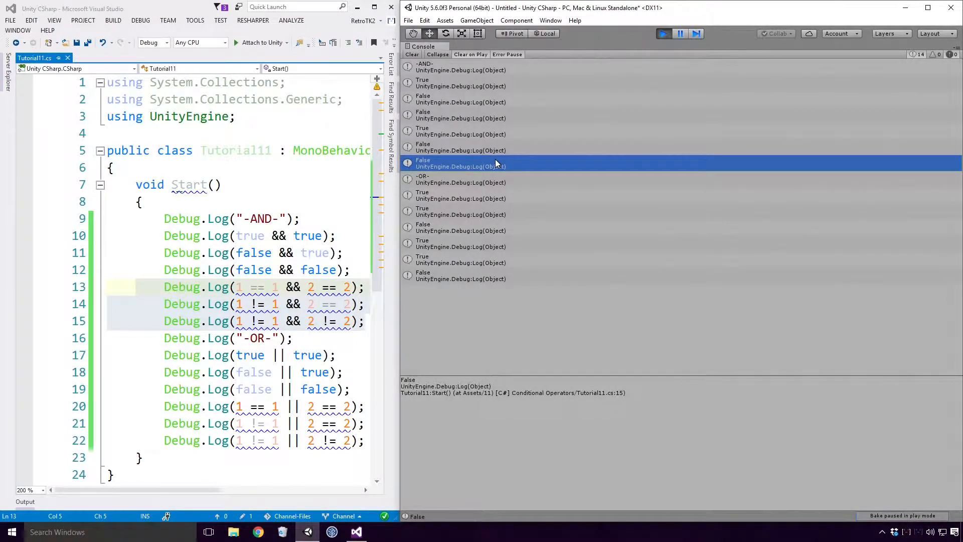
{"action": "mouse_move", "coordinate": [508, 176]}
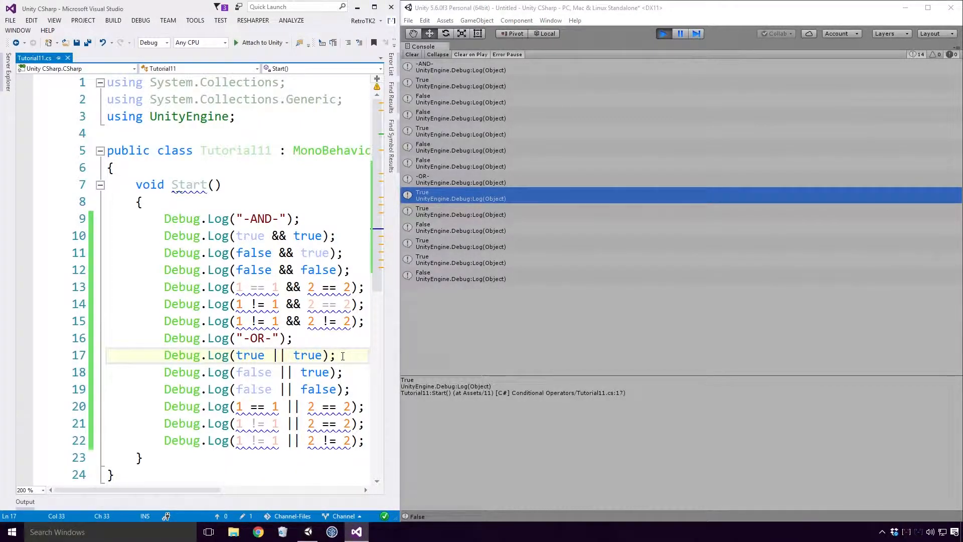
{"action": "left_click", "coordinate": [459, 212]}
{"action": "type", "text": "Debug.Log();"}
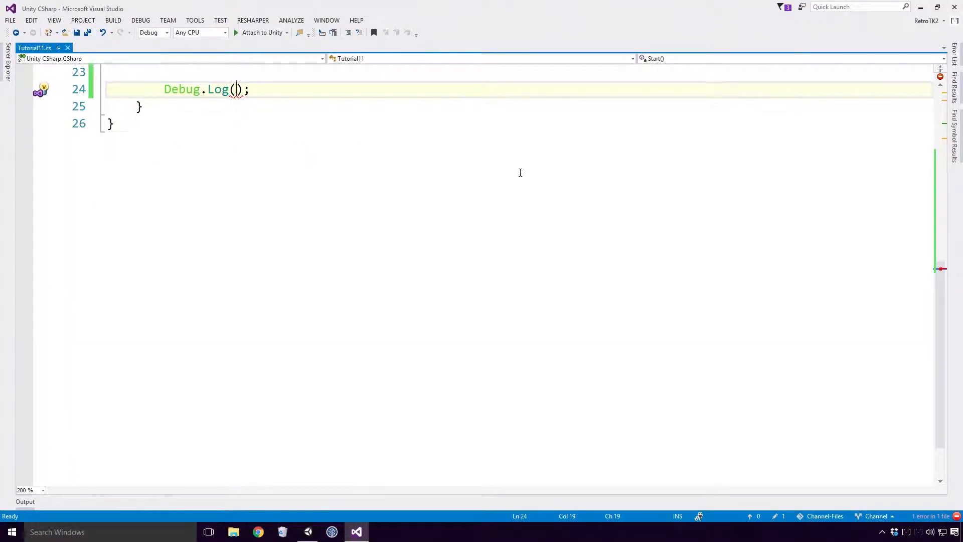
Write Debug.Log(false || true && false && true || true && true); without parentheses.
{"action": "type", "text": "false || true &&"}
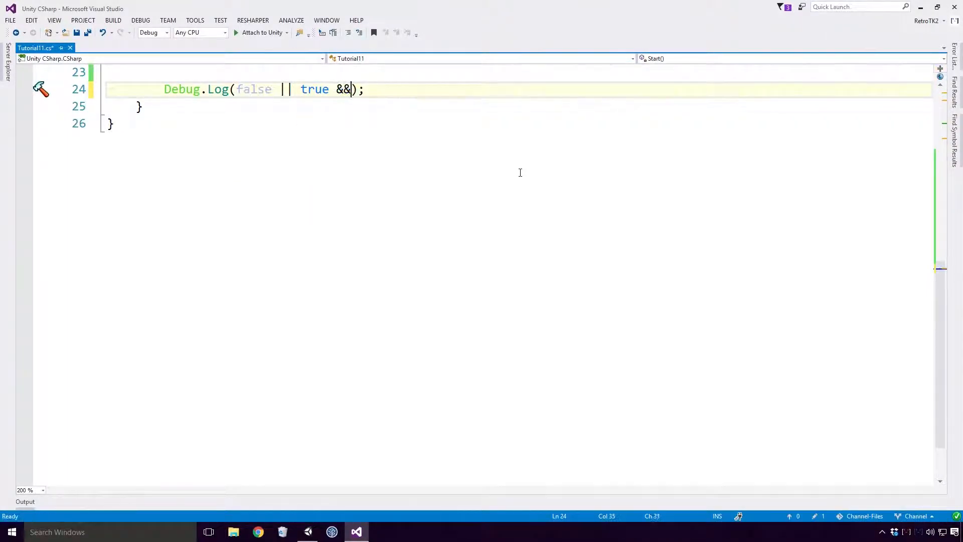
{"action": "type", "text": "false && true"}
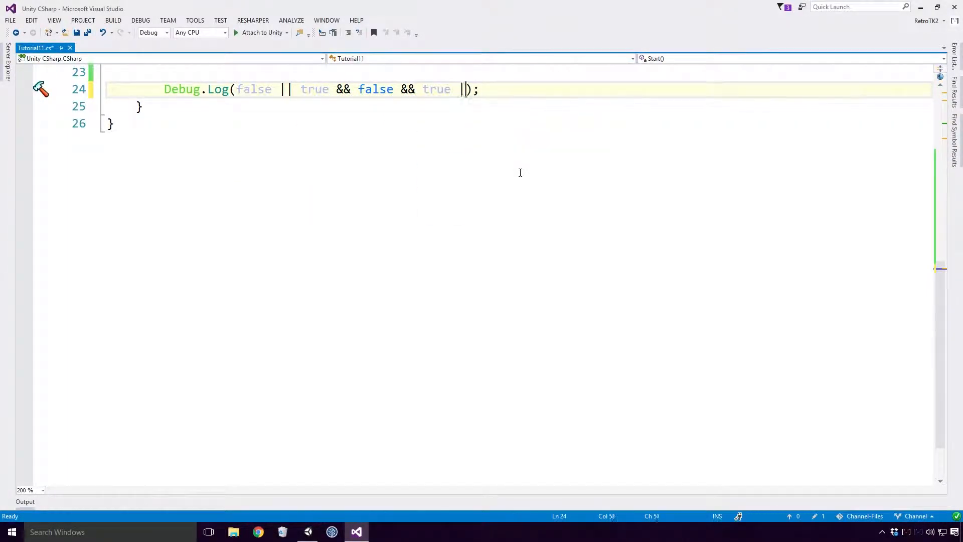
{"action": "type", "text": "|| true && true"}
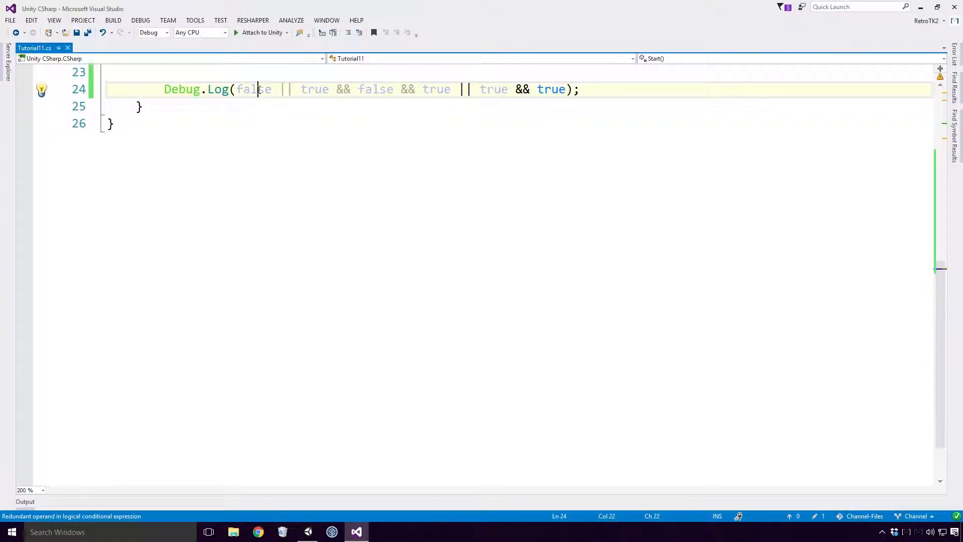
{"action": "mouse_move", "coordinate": [374, 90]}
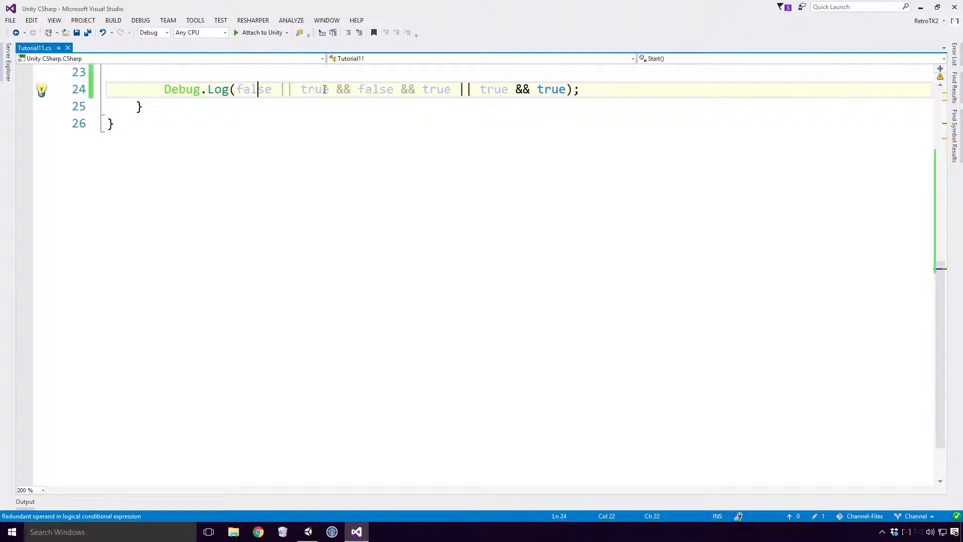
{"action": "mouse_move", "coordinate": [440, 90]}
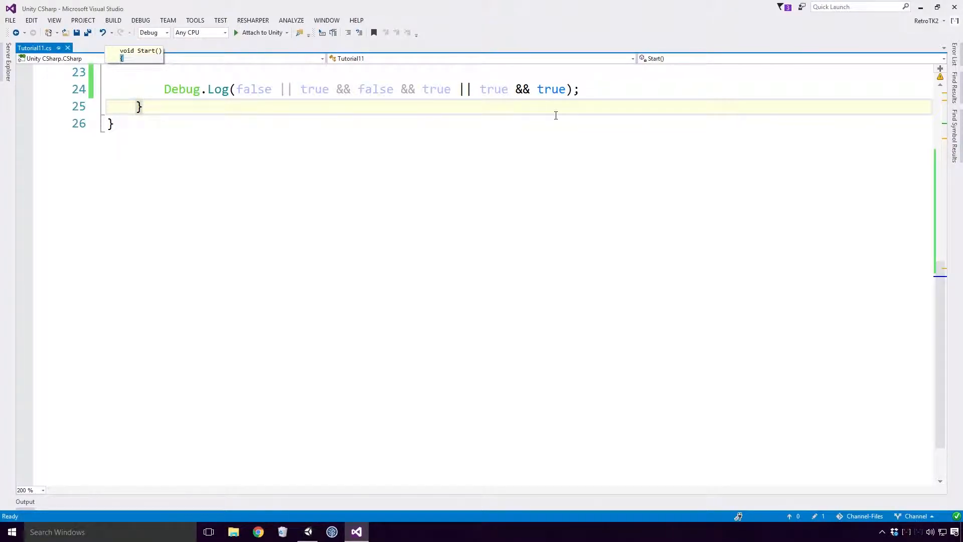
Wrap each && chain in parentheses between the || operators and save the script.
{"action": "type", "text": "("}
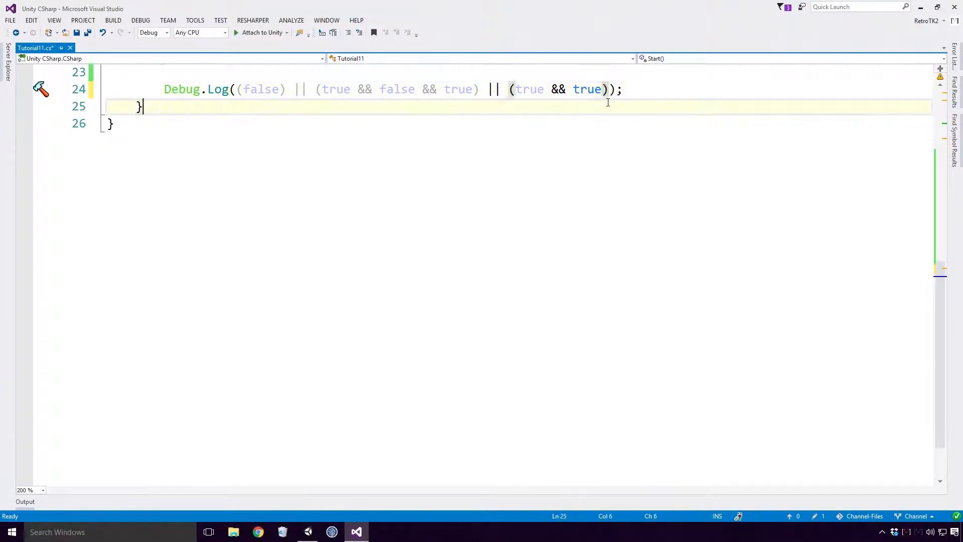
{"action": "key", "text": "ctrl+s"}
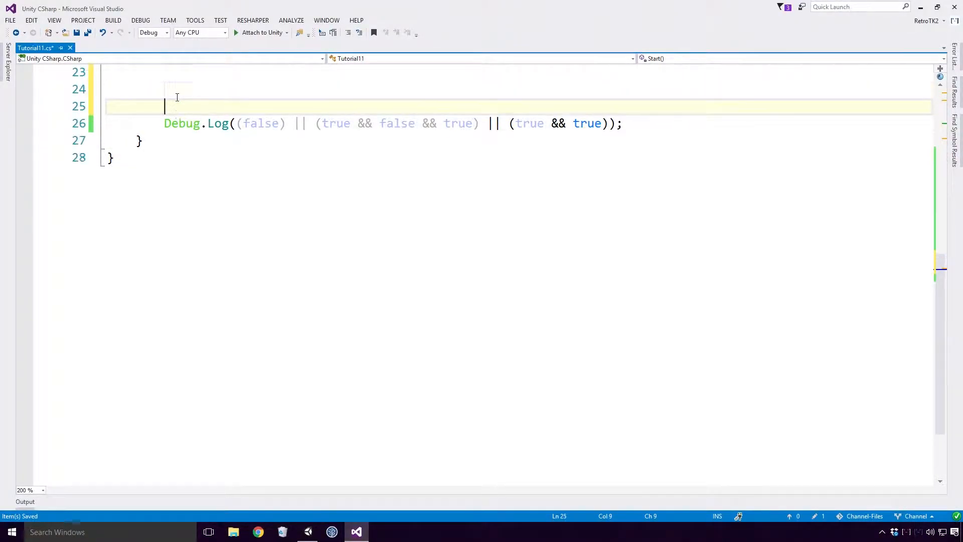
Declare bool b = true && false && true; alongside a and c for the a || b || c log.
{"action": "type", "text": "bool"}
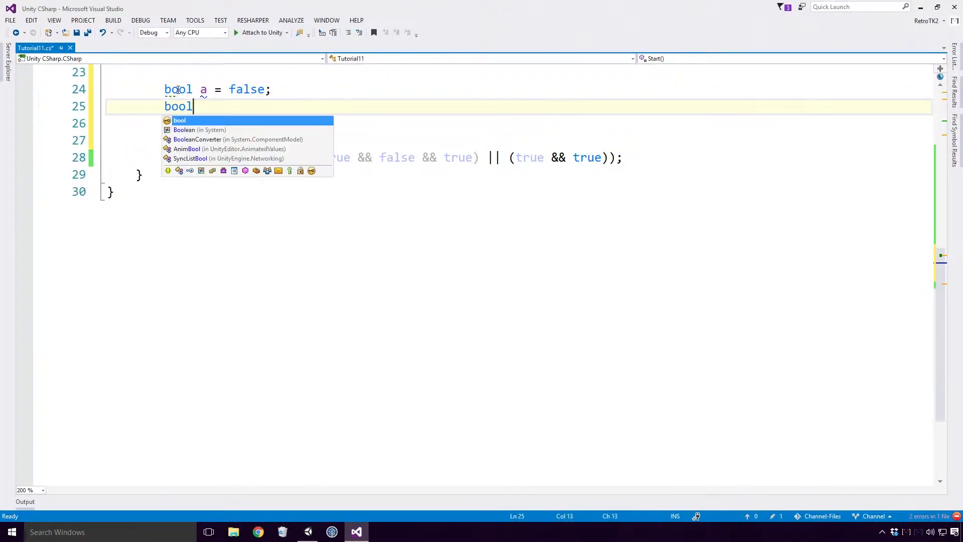
{"action": "type", "text": "b = true && false &&"}
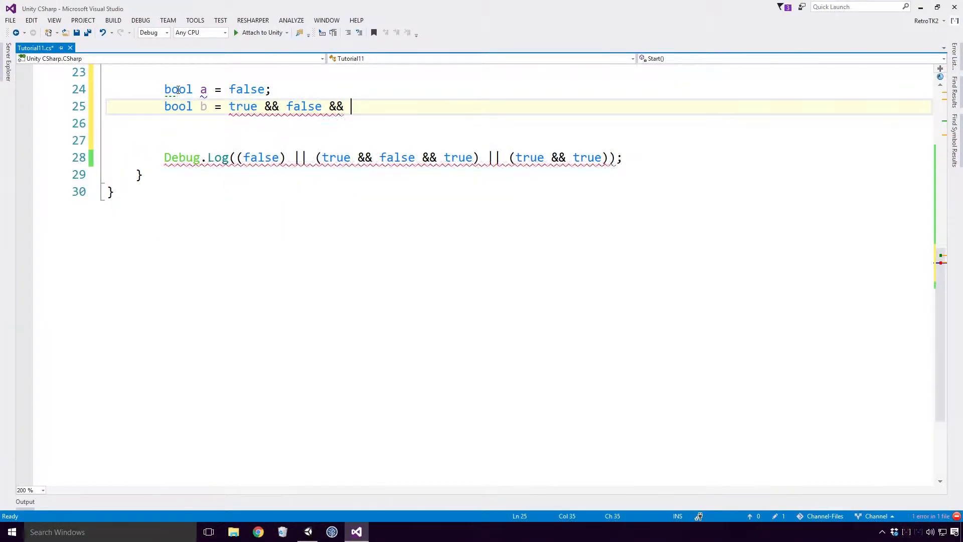
{"action": "type", "text": "true;"}
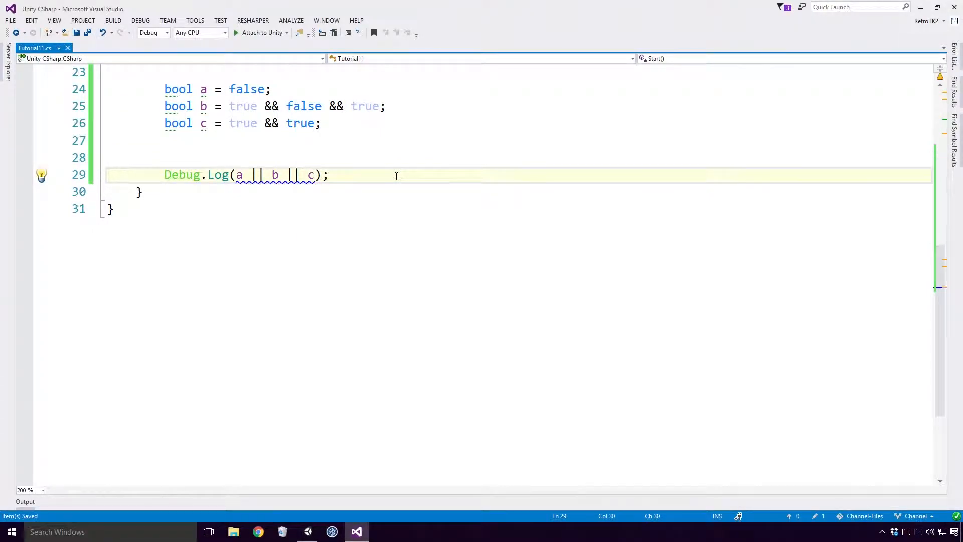
{"action": "left_click", "coordinate": [310, 174]}
{"action": "type", "text": "if (true && true"}
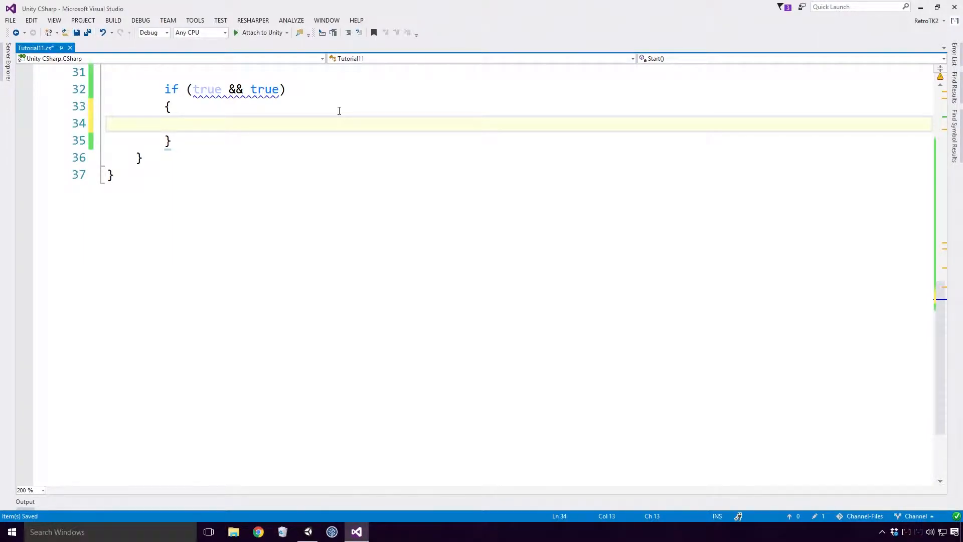
Add Debug.Log(true && true); and Debug.Log(true & true); after the if block.
{"action": "type", "text": "Debug.Log(true && true);"}
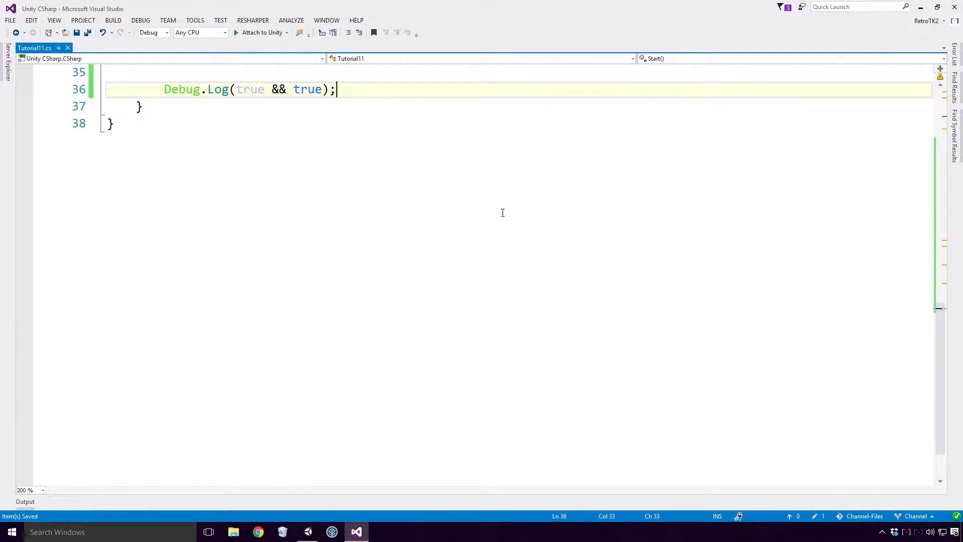
{"action": "type", "text": "Debug.Log(true & true);"}
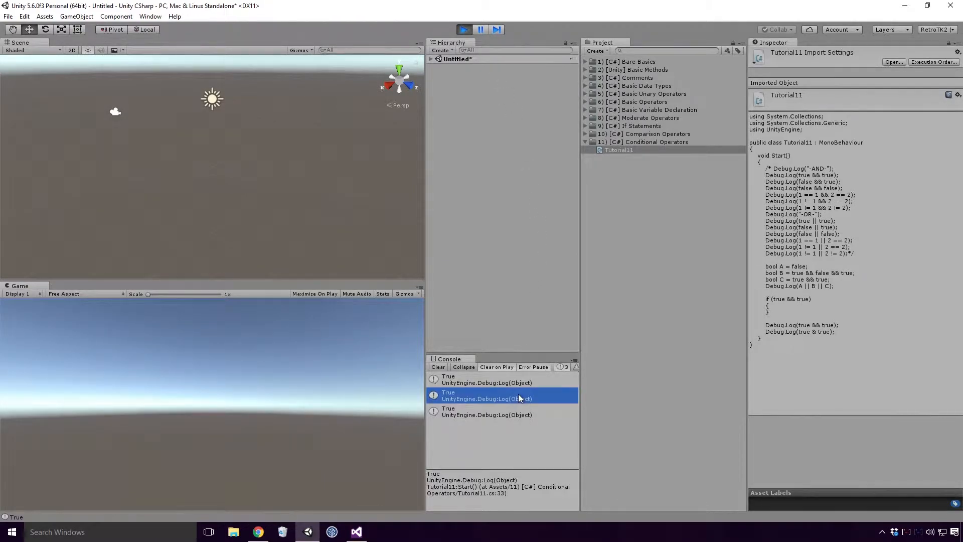
Check the source line of the second True console result before switching to the C# Operators reference.
{"action": "left_click", "coordinate": [504, 411]}
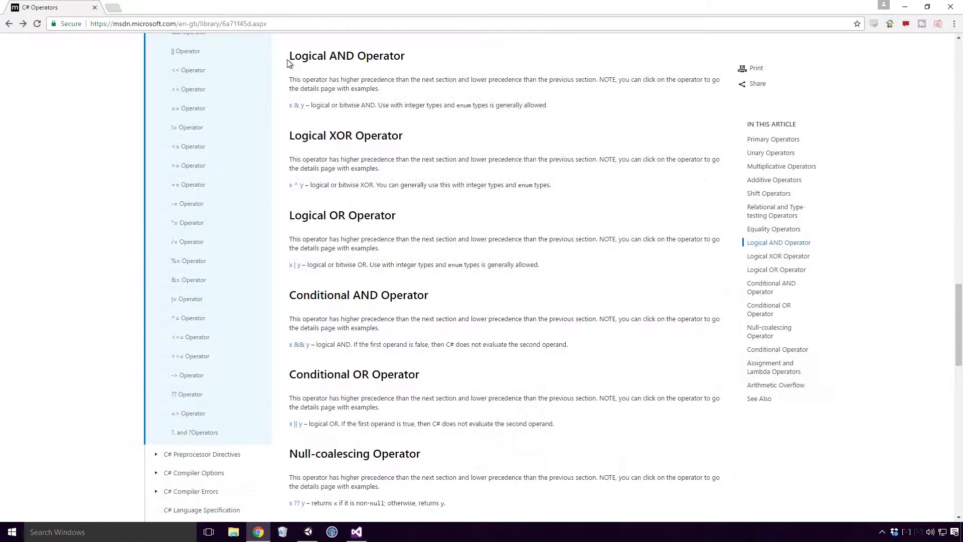
Highlight the Logical AND heading and the sentence contrasting conditional and logical operators.
{"action": "double_click", "coordinate": [299, 56]}
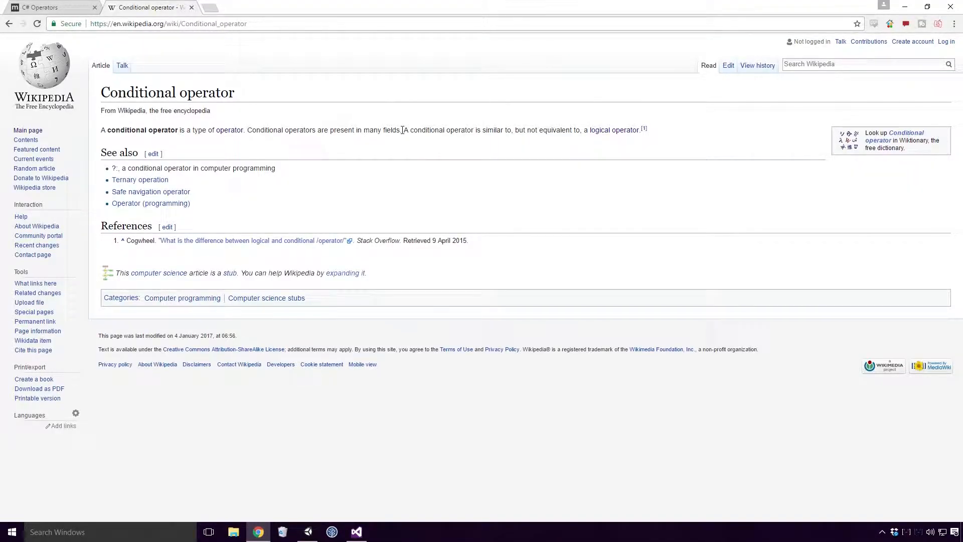
{"action": "left_click_drag", "start_coordinate": [403, 129], "coordinate": [512, 129]}
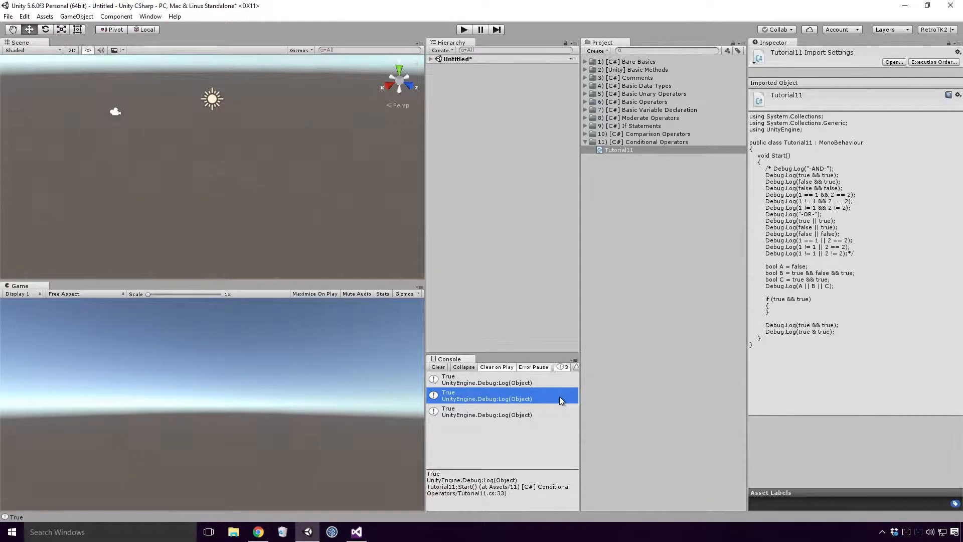
Check the source lines of the second and third True console results.
{"action": "left_click", "coordinate": [485, 411]}
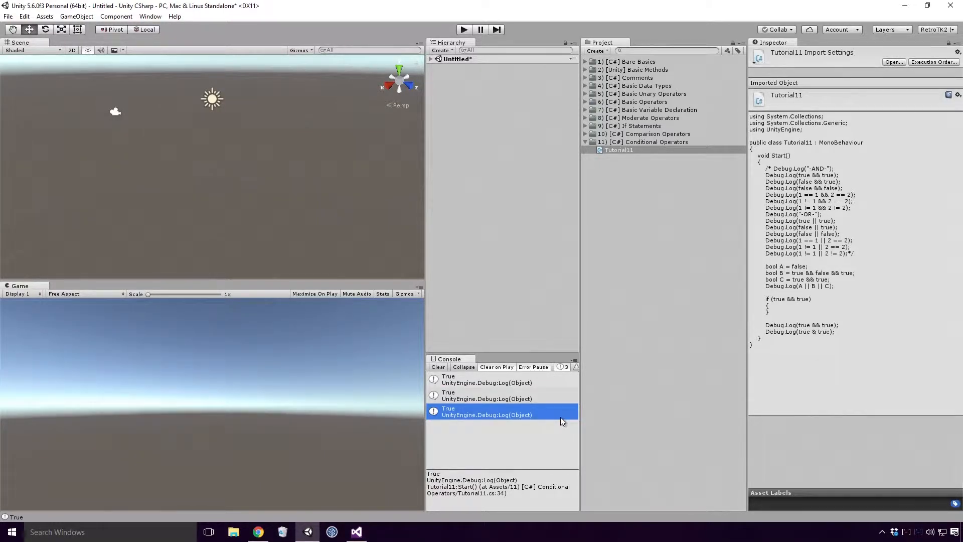
{"action": "left_click", "coordinate": [258, 532]}
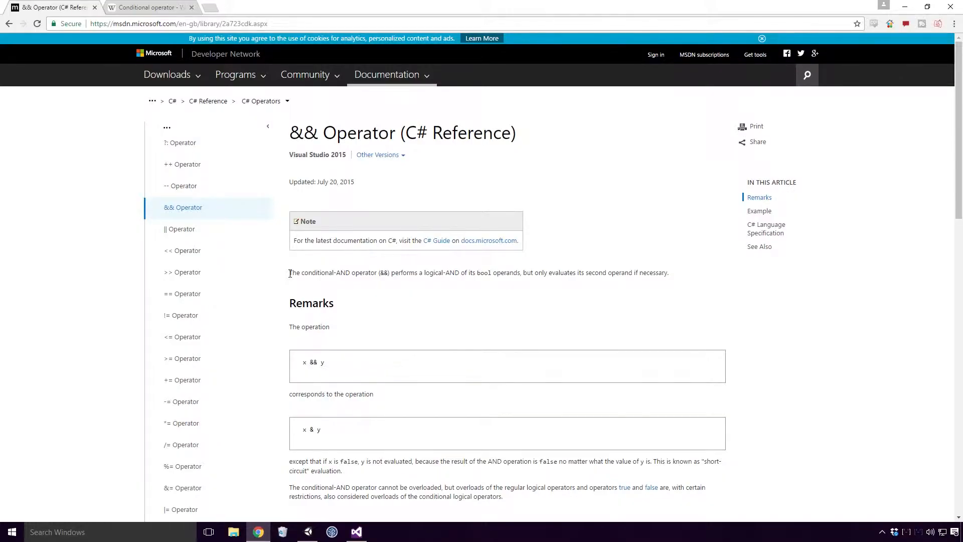
Highlight the && short-circuit description, then return to the script comparing && and &.
{"action": "left_click_drag", "start_coordinate": [289, 272], "coordinate": [362, 272]}
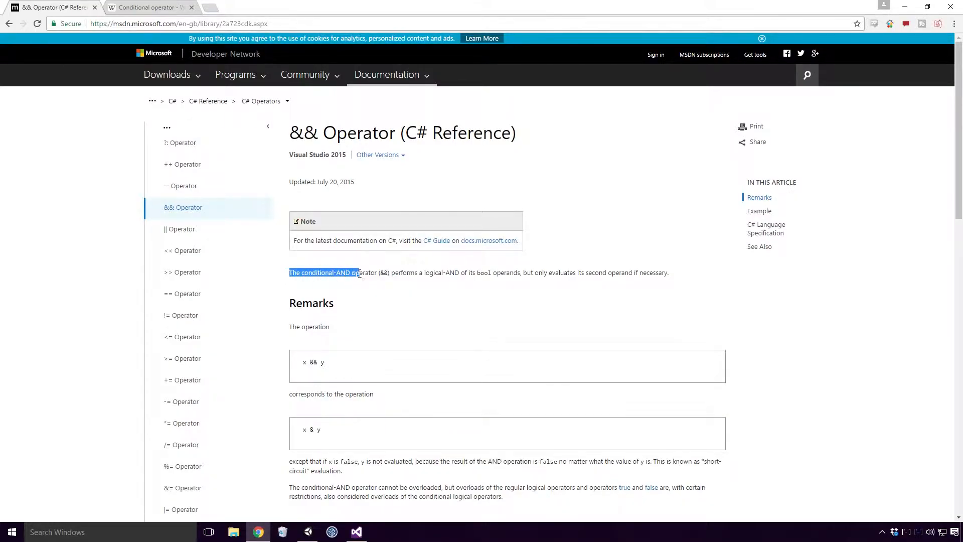
{"action": "left_click_drag", "start_coordinate": [362, 272], "coordinate": [402, 272]}
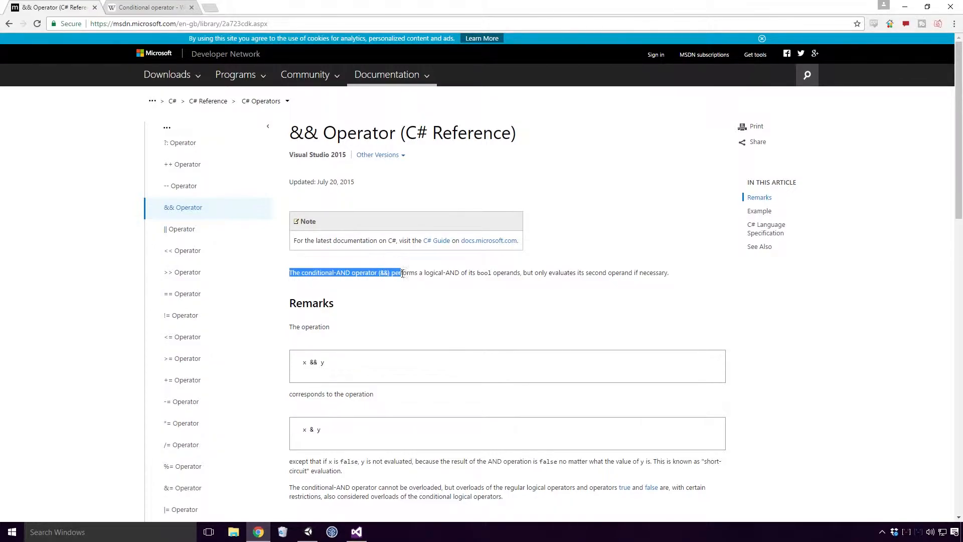
{"action": "left_click_drag", "start_coordinate": [399, 272], "coordinate": [484, 272]}
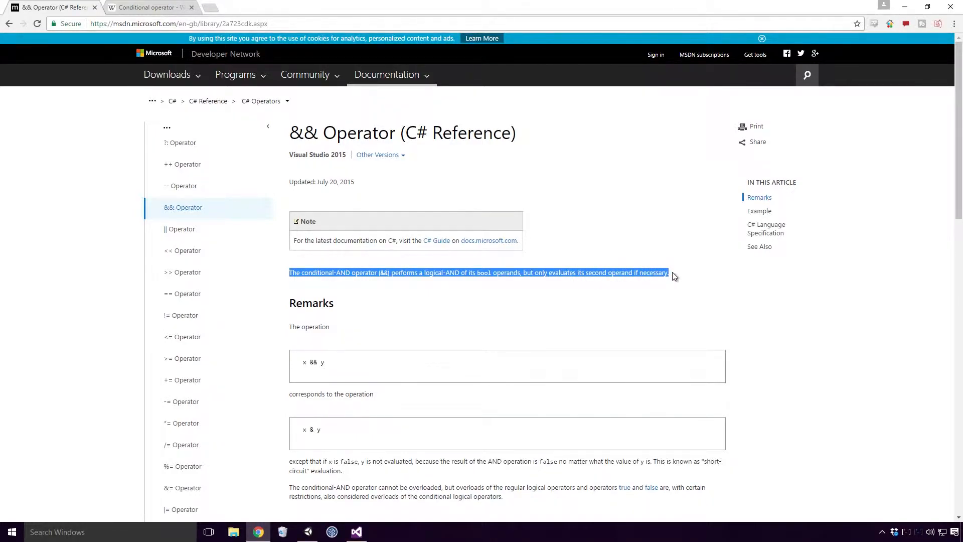
{"action": "left_click", "coordinate": [355, 532]}
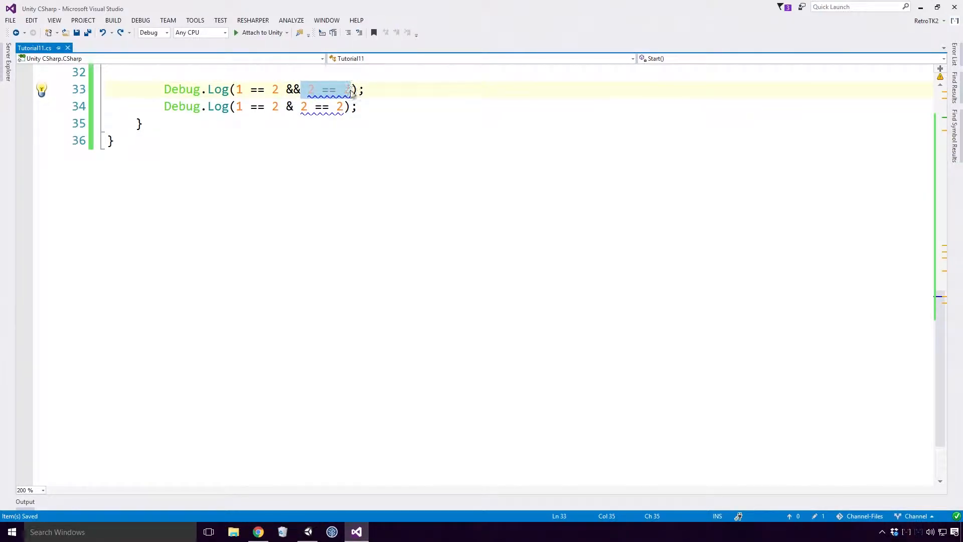
{"action": "mouse_move", "coordinate": [344, 89]}
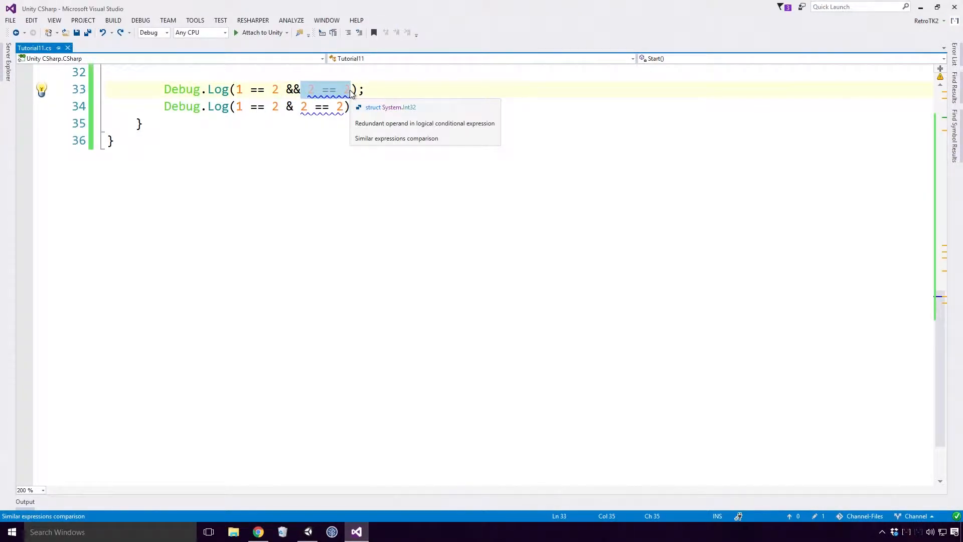
{"action": "left_click", "coordinate": [359, 107]}
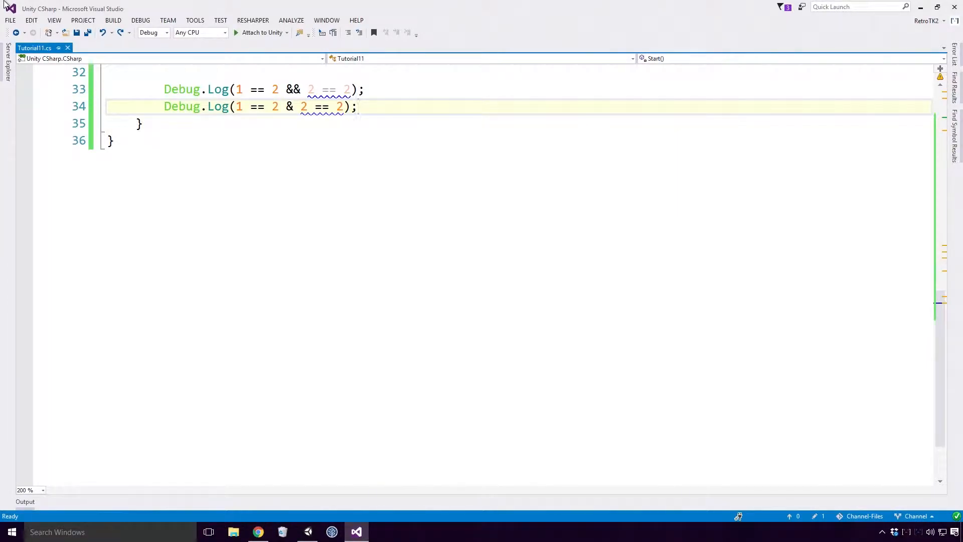
{"action": "left_click", "coordinate": [365, 89]}
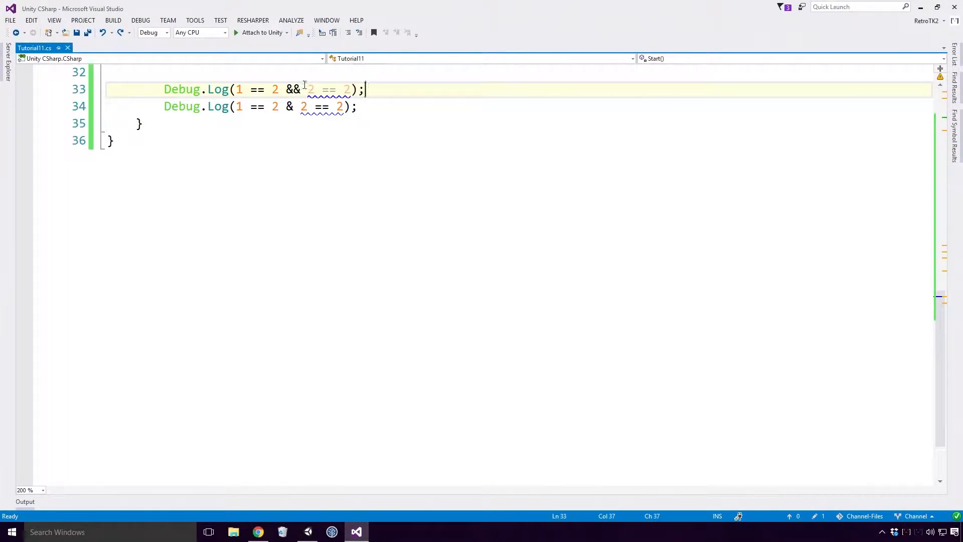
{"action": "double_click", "coordinate": [292, 90]}
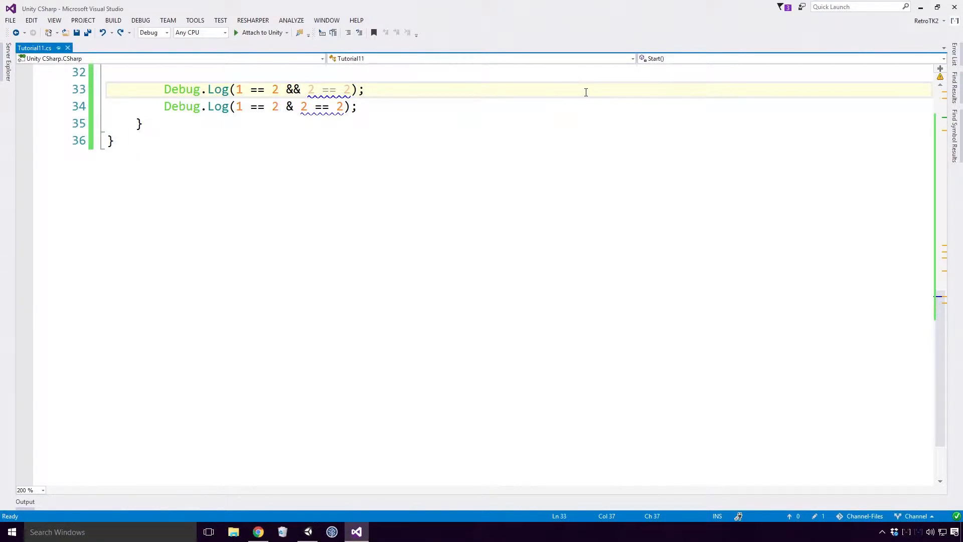
{"action": "type", "text": "//"}
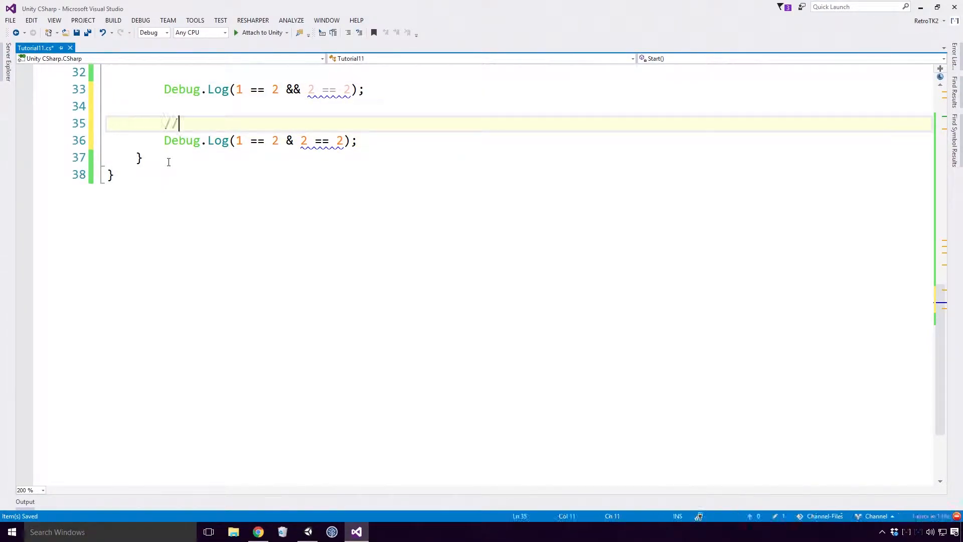
{"action": "type", "text": "looped"}
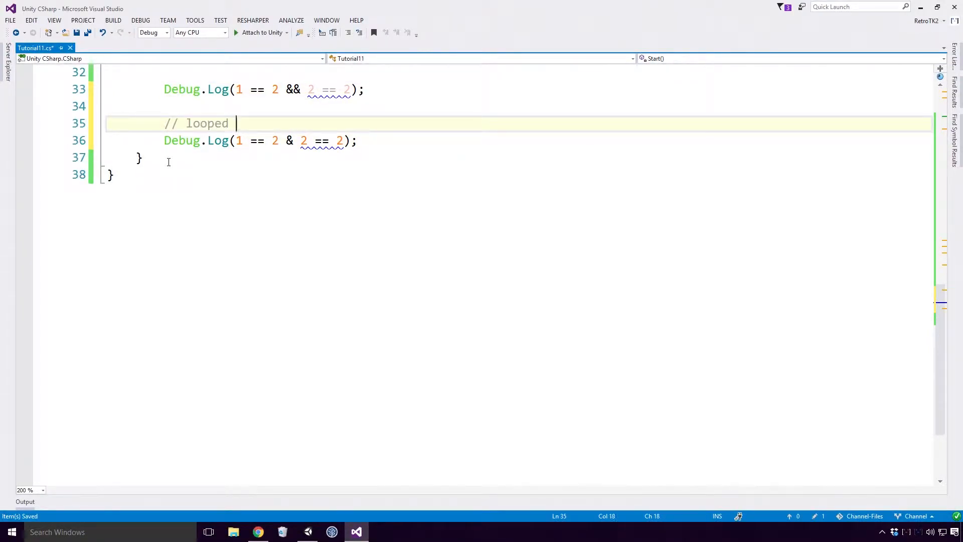
{"action": "type", "text": "1,000,000 time"}
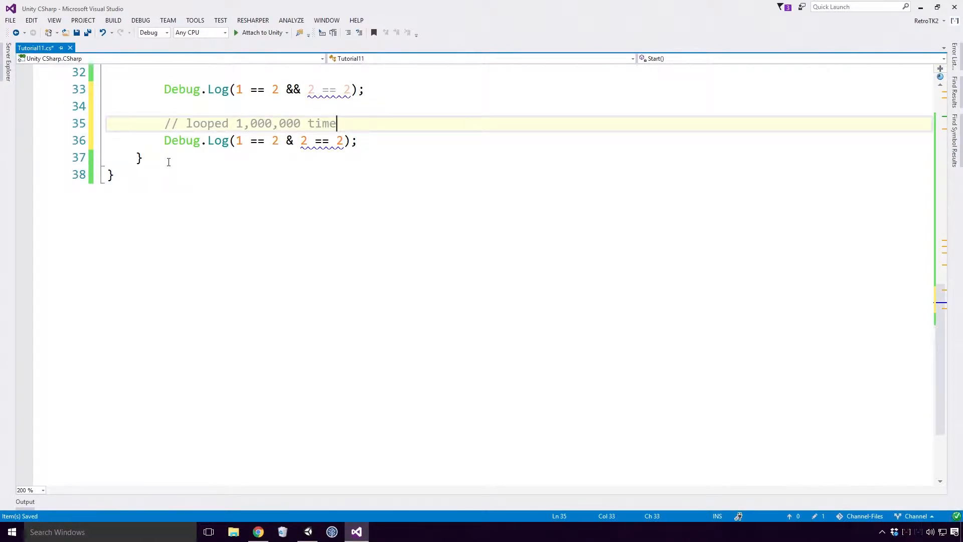
{"action": "type", "text": "s :)"}
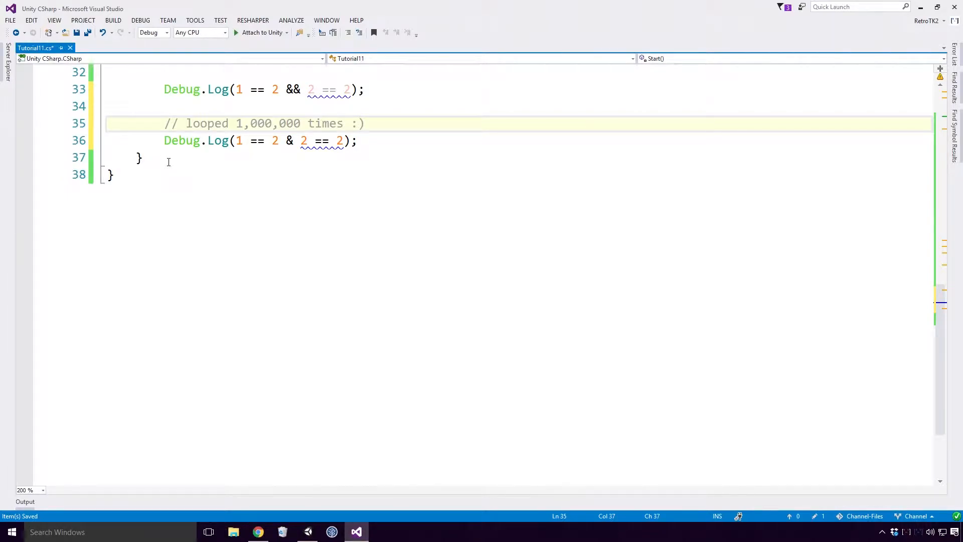
{"action": "mouse_move", "coordinate": [385, 207]}
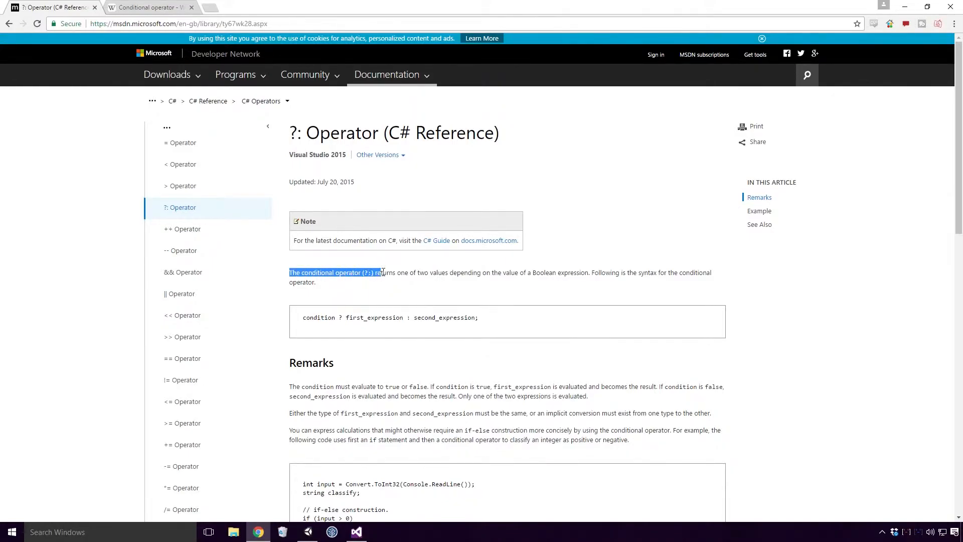
{"action": "left_click_drag", "start_coordinate": [381, 272], "coordinate": [488, 272]}
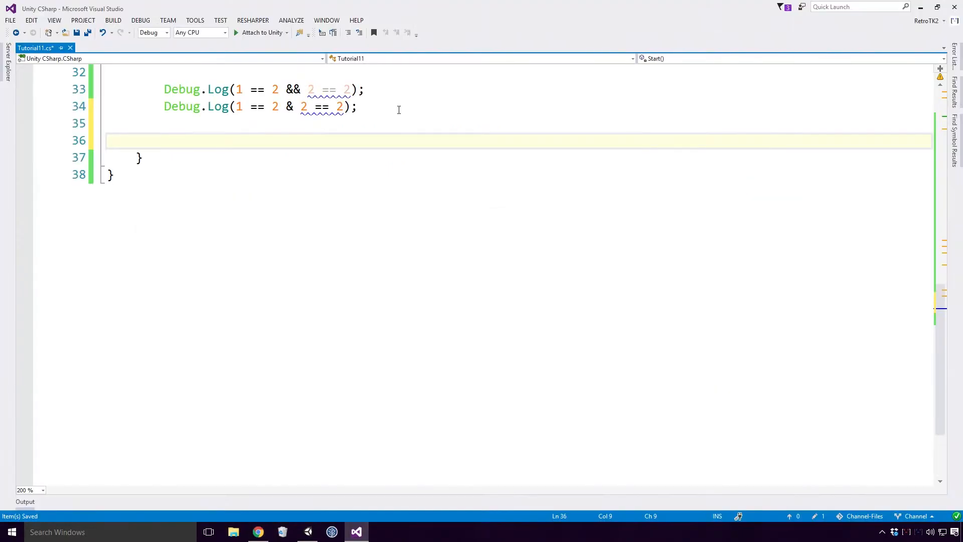
Declare an empty string variable: string str = "";.
{"action": "type", "text": "string str"}
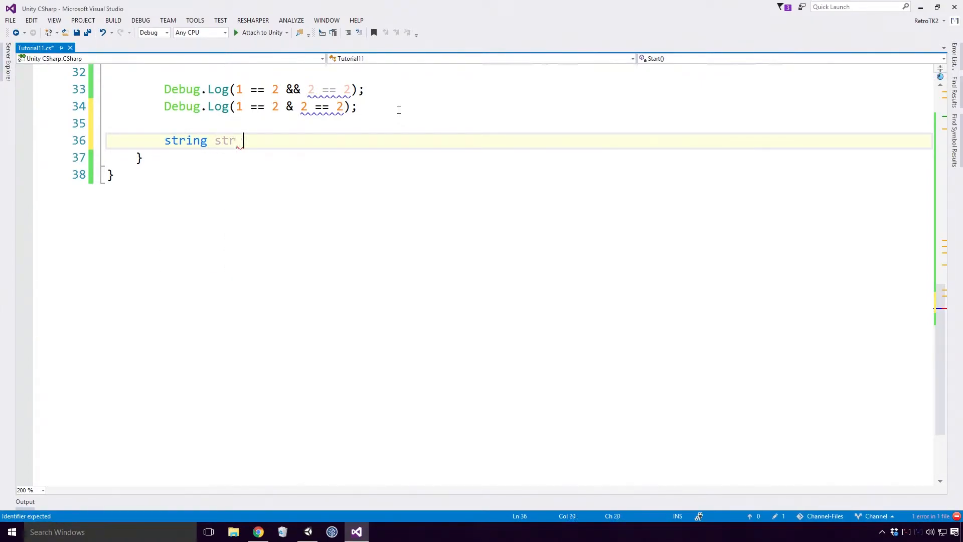
{"action": "type", "text": "=\"\""}
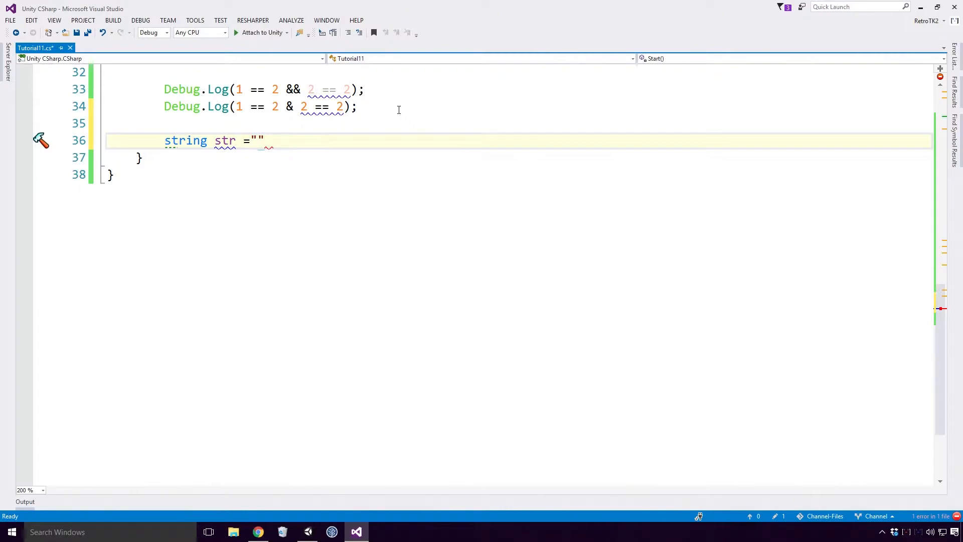
{"action": "type", "text": ";"}
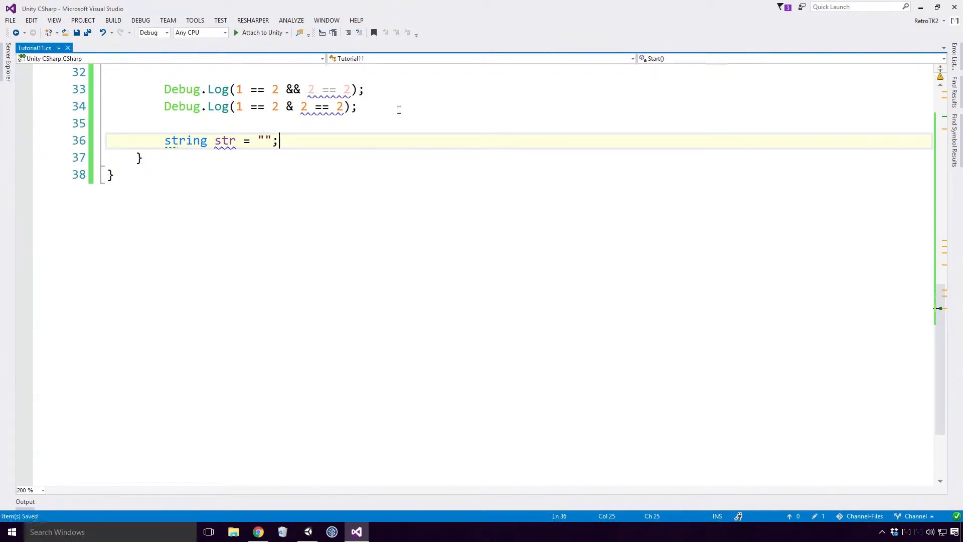
Write if (true) str = "true"; else str = "false"; below the declaration.
{"action": "type", "text": "if"}
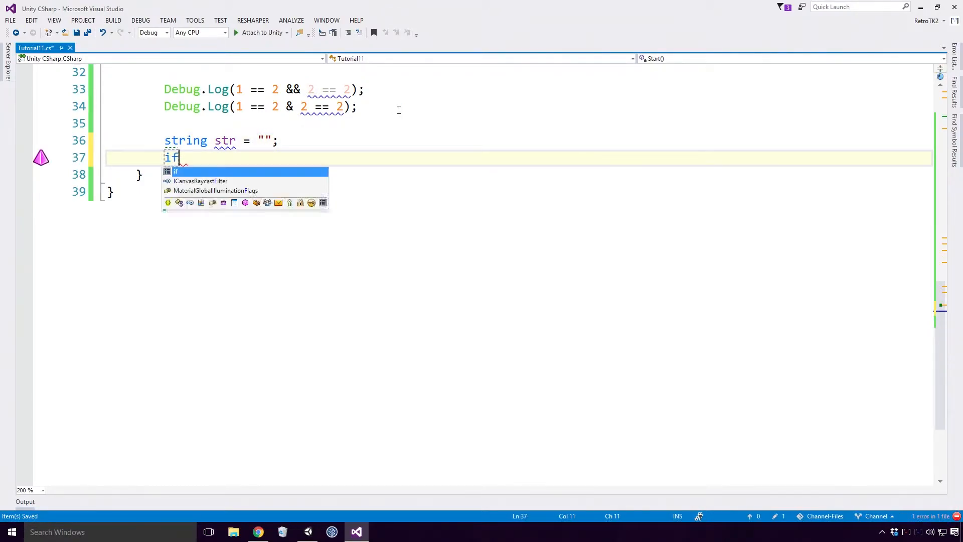
{"action": "type", "text": "(true"}
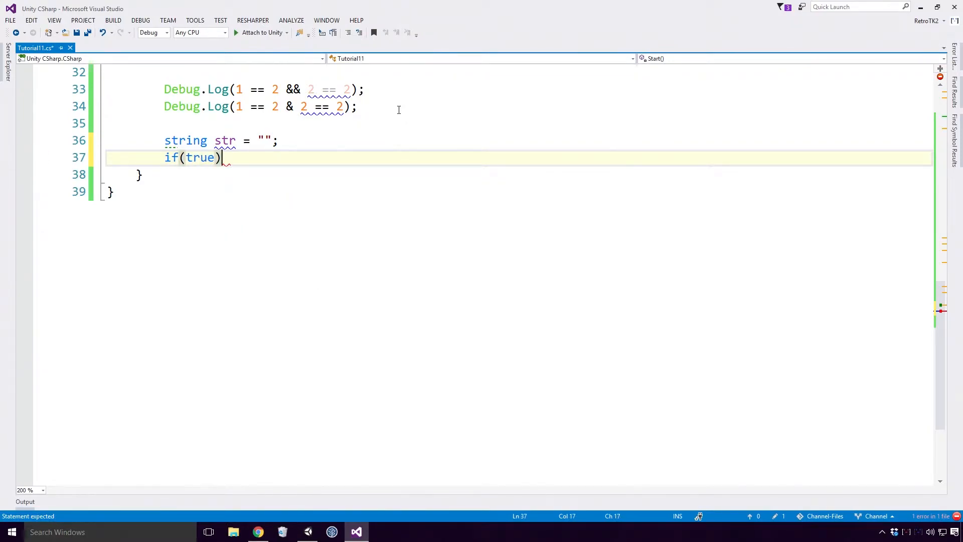
{"action": "type", "text": "str = \"true"}
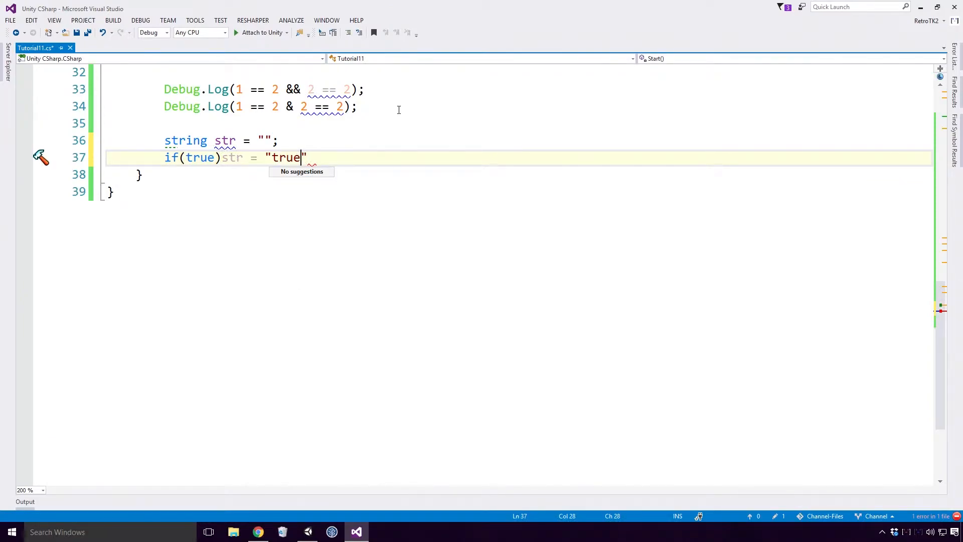
{"action": "type", "text": "else str ="}
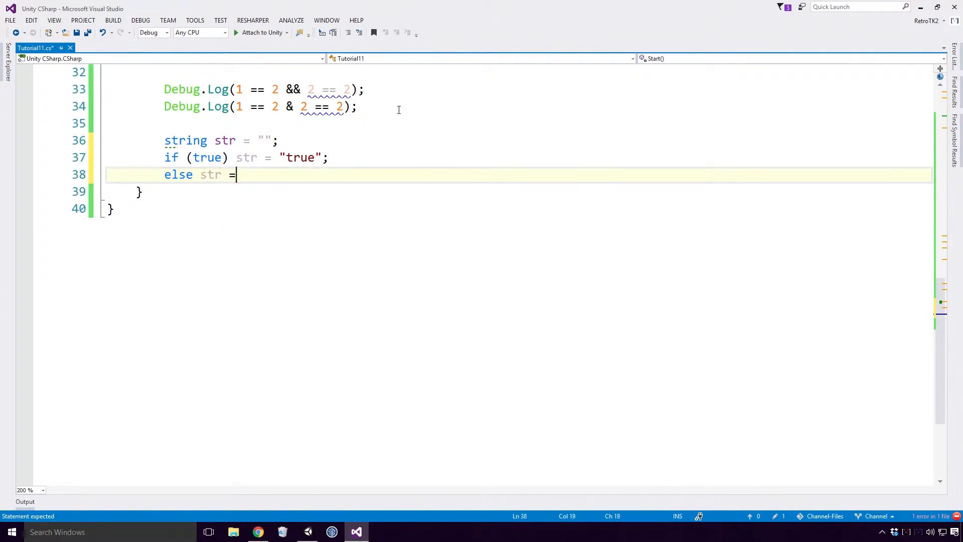
{"action": "type", "text": "\"false\""}
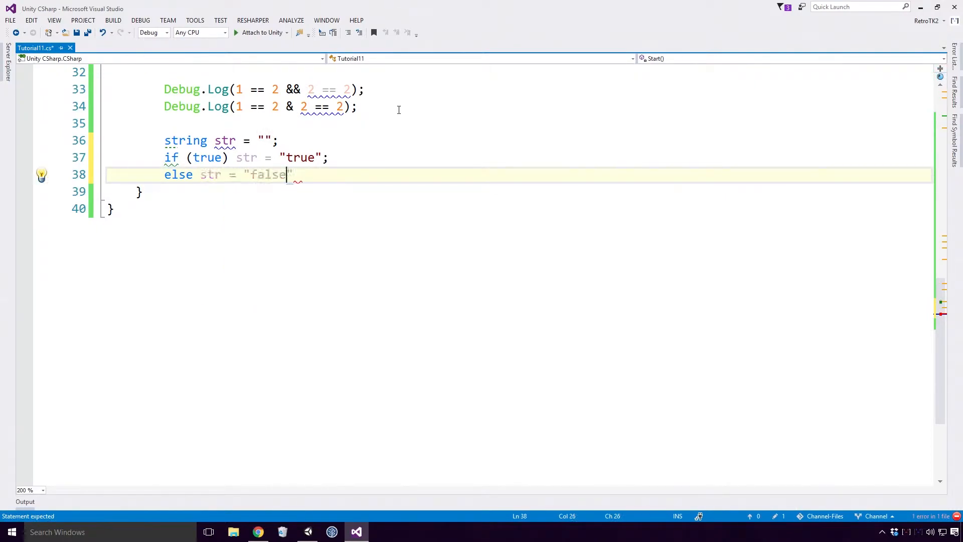
{"action": "type", "text": "\";"}
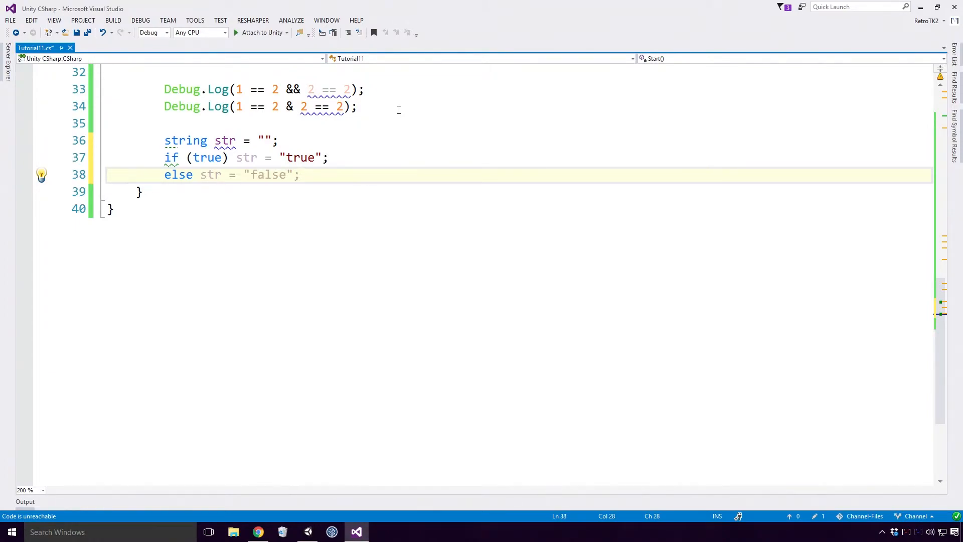
Add string strA = true ? "true" : "false"; and convert the str if/else to a ?: assignment via ReSharper.
{"action": "type", "text": "s"}
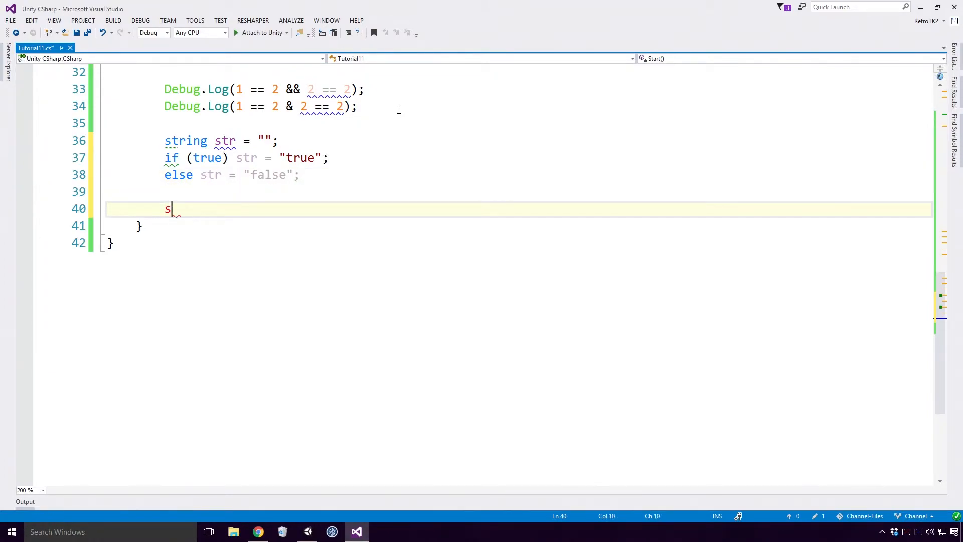
{"action": "type", "text": "tring strA"}
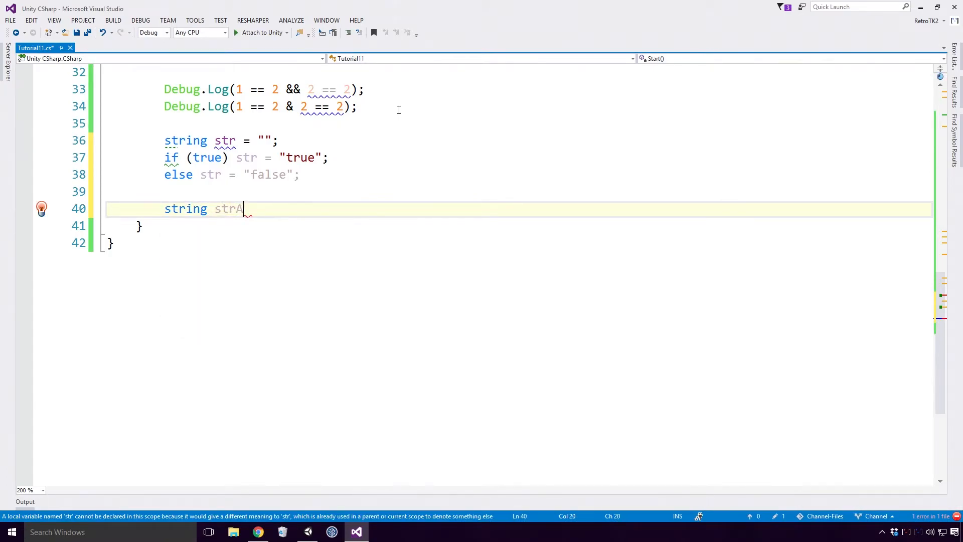
{"action": "type", "text": "= true"}
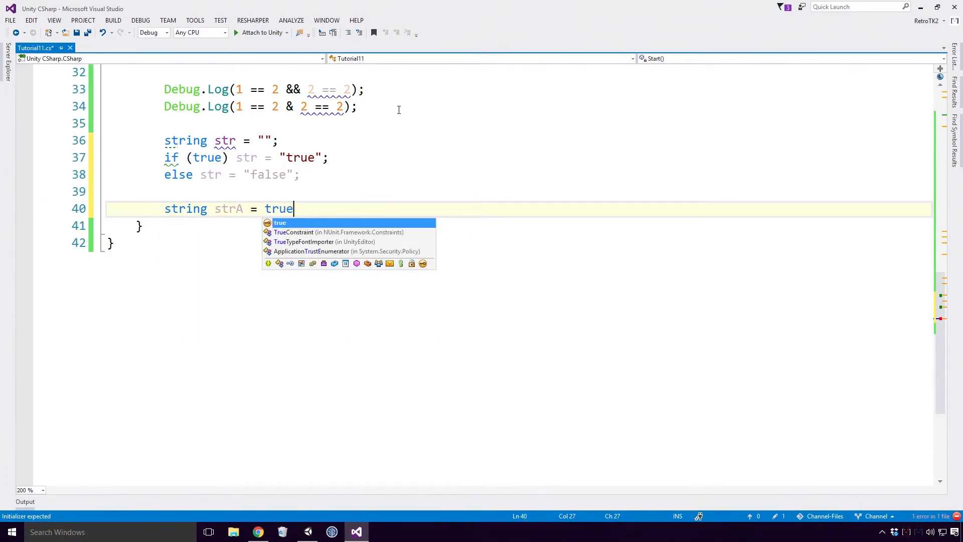
{"action": "type", "text": "?\"true\""}
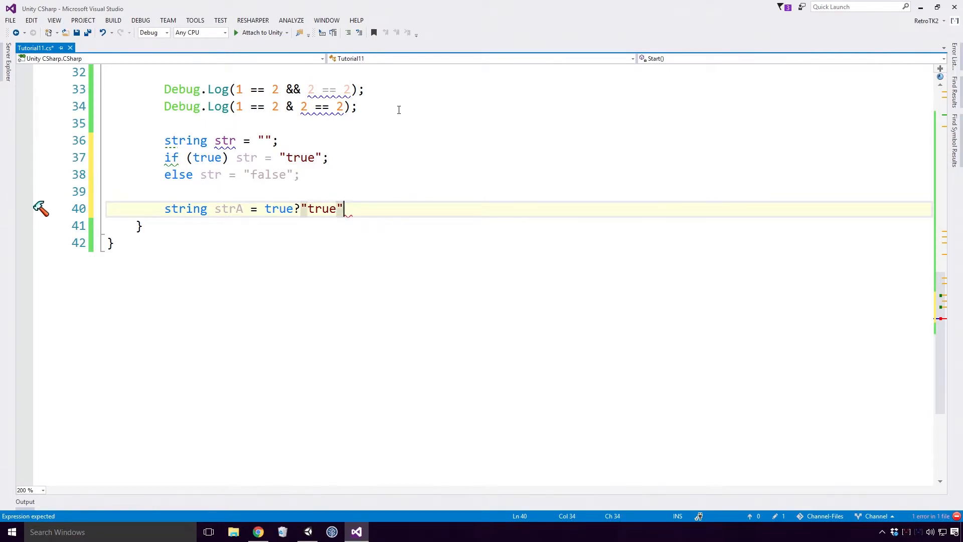
{"action": "type", "text": ":\"fals\""}
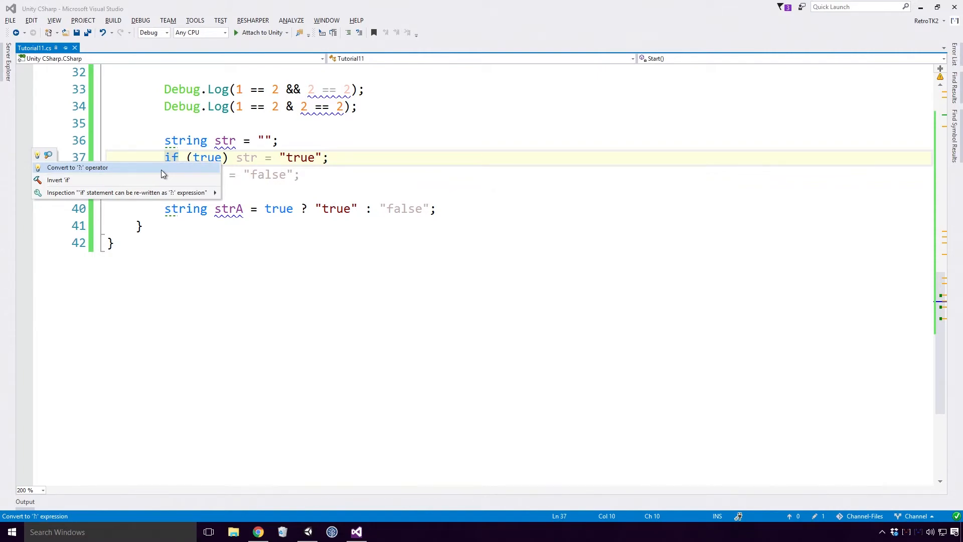
{"action": "left_click", "coordinate": [77, 168]}
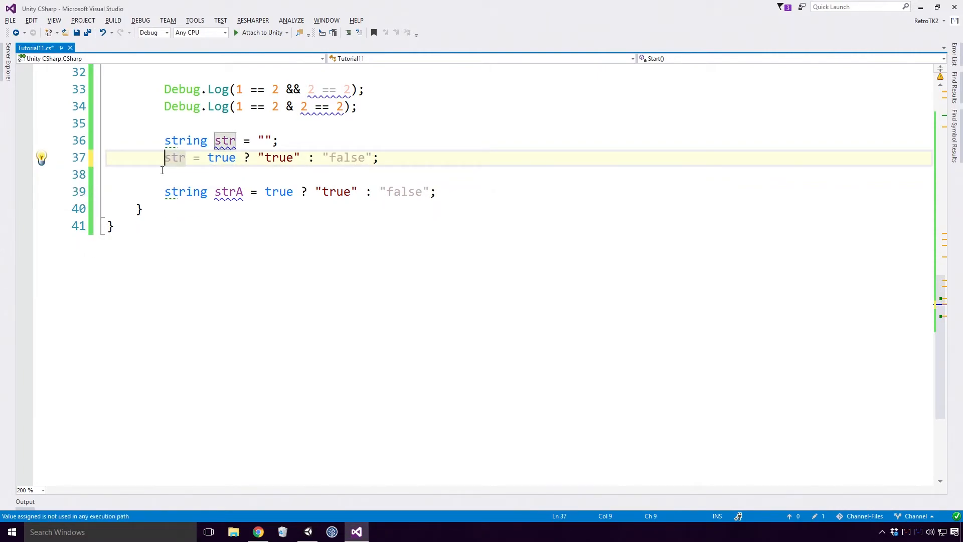